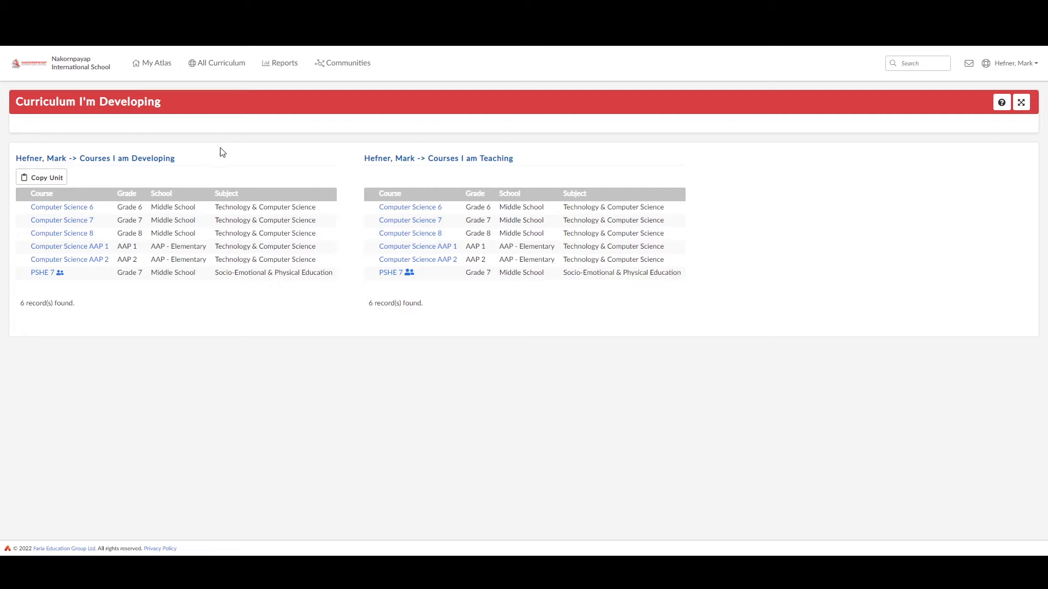
mouse_move(225, 157)
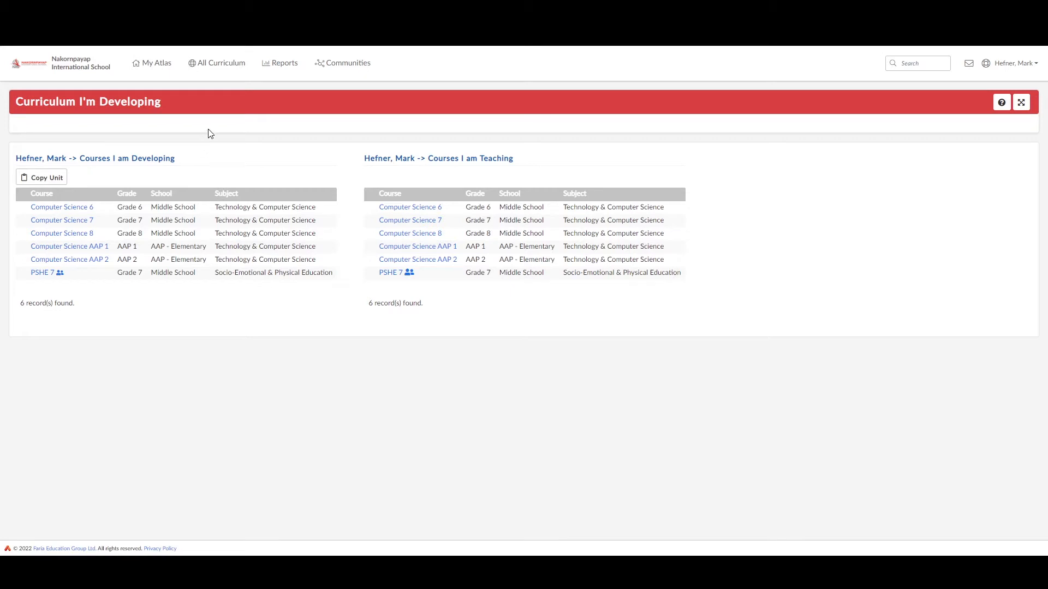
mouse_move(410, 208)
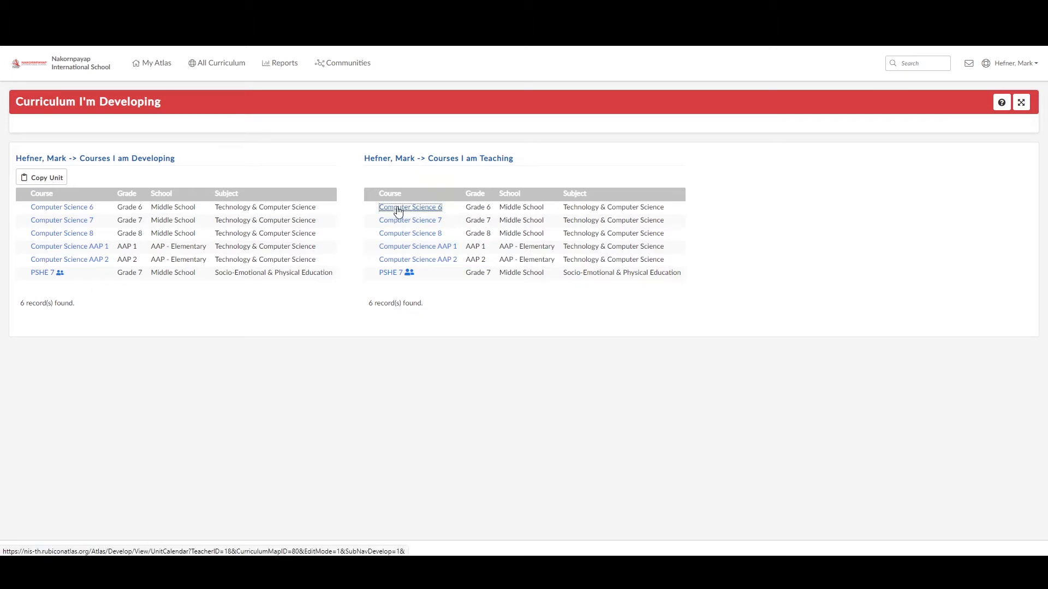
Step: Open the Computer Science 6 course to show its year-long Unit Calendar
left_click(410, 206)
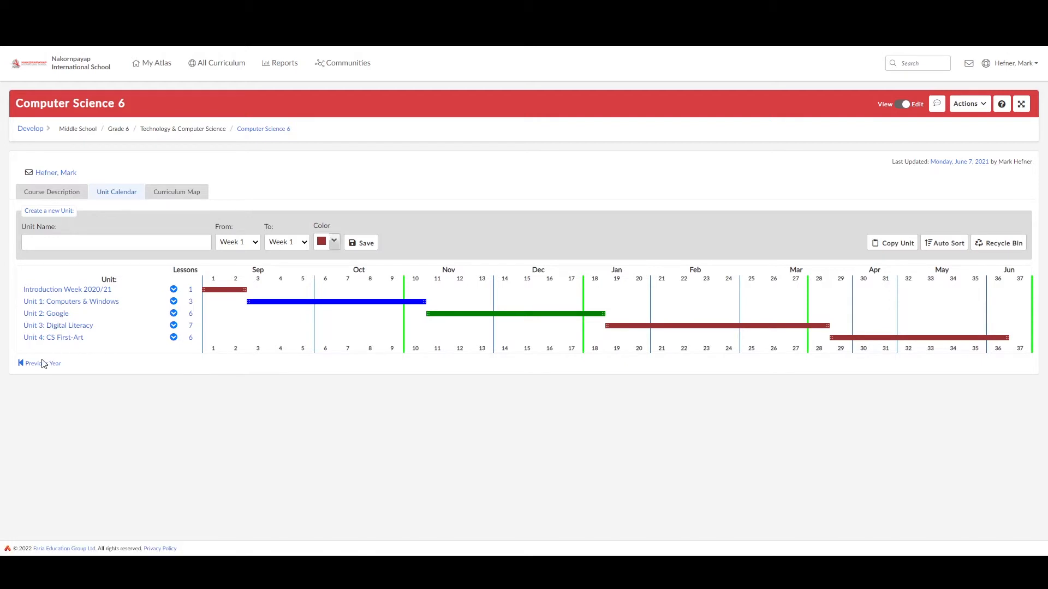
mouse_move(95, 352)
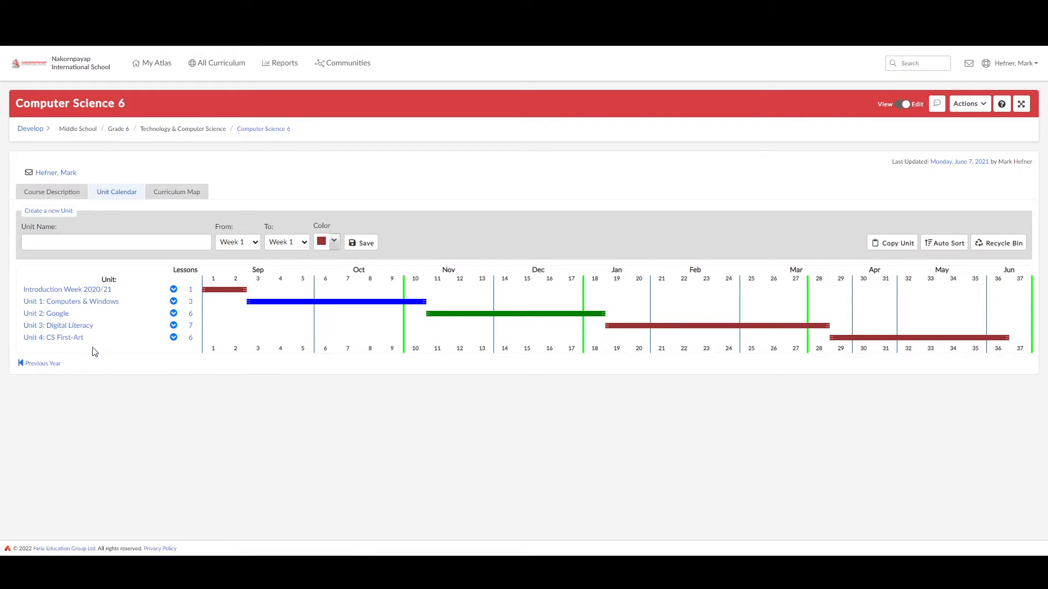
mouse_move(191, 347)
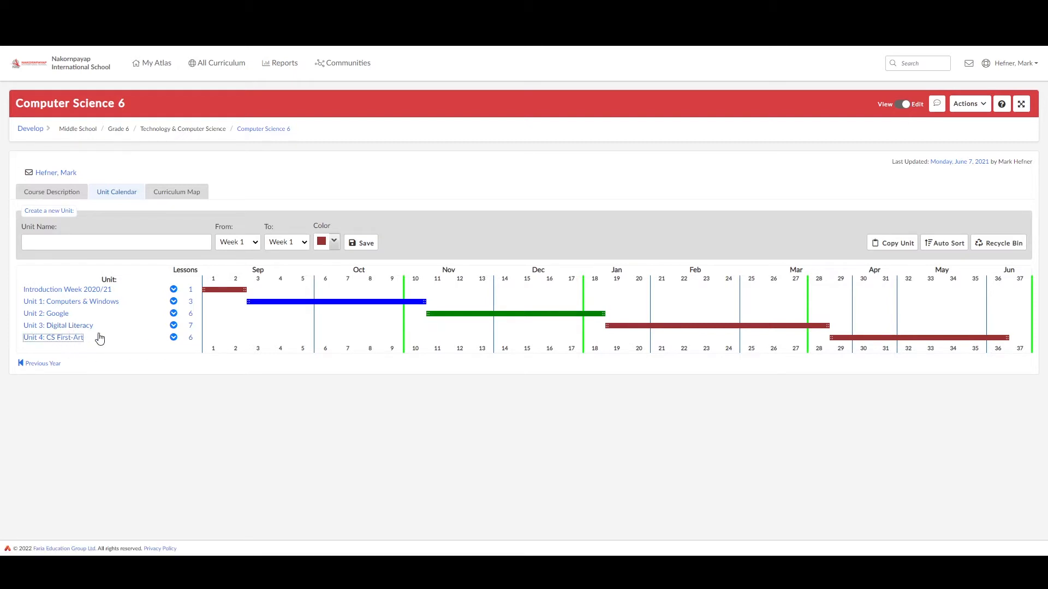
Step: Open the Unit 4: CS First-Art planner and scroll through its outcomes, skills and assessment
left_click(53, 337)
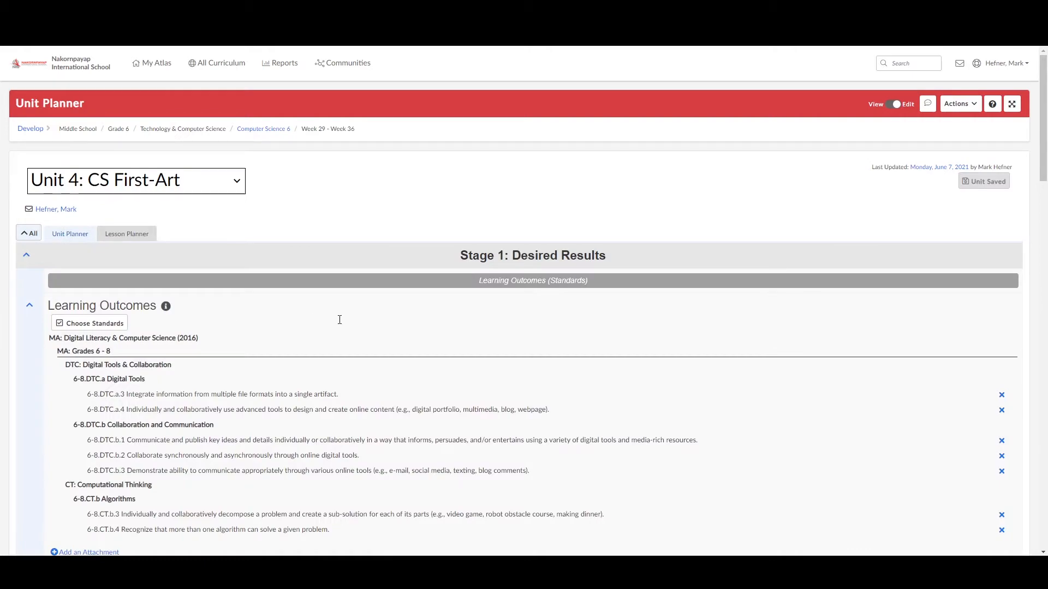
scroll("down", 3)
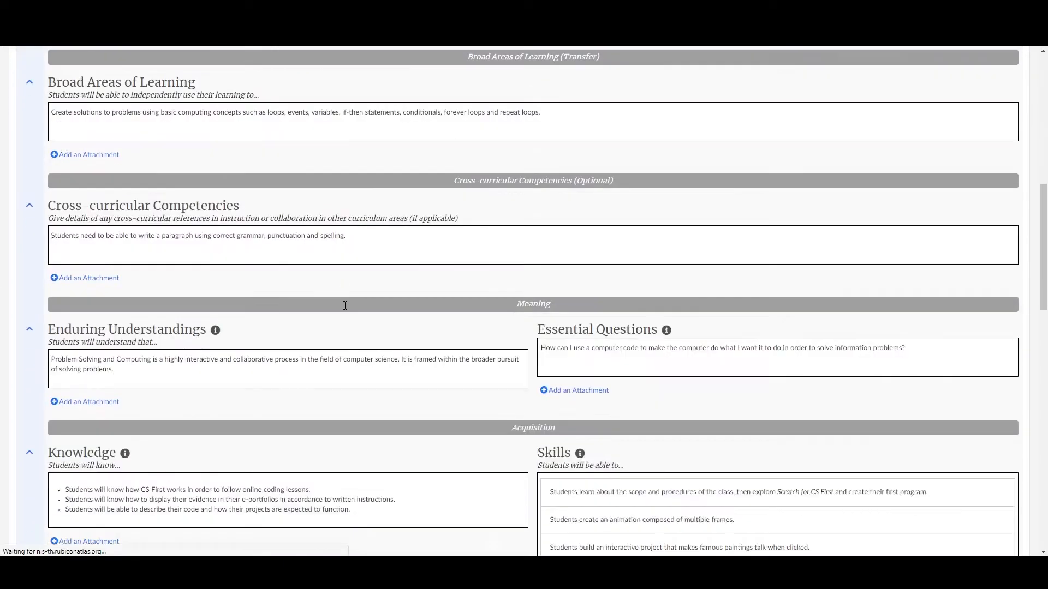
scroll("down", 3)
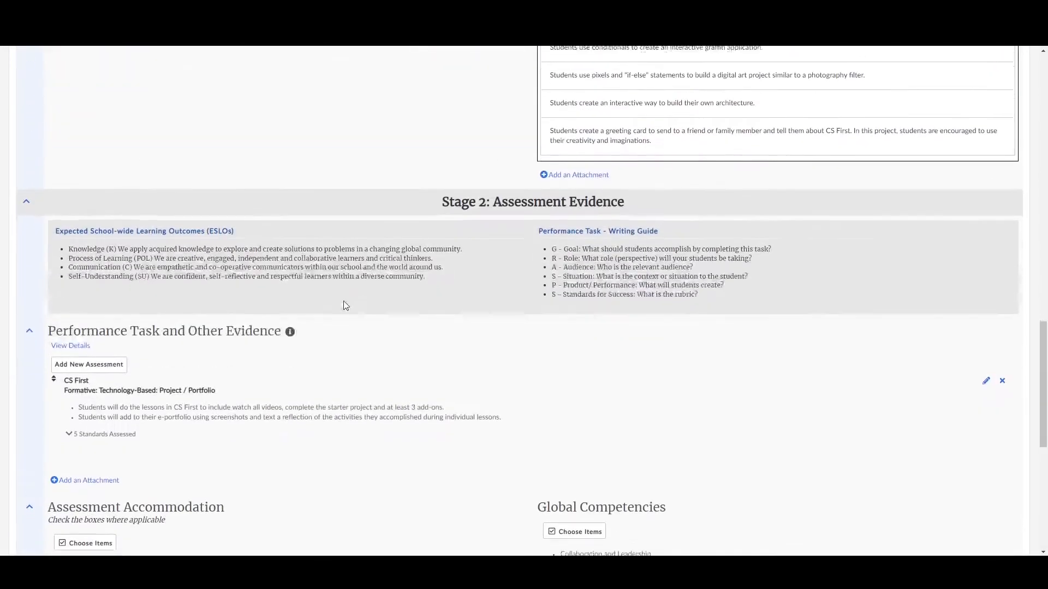
scroll("down", 3)
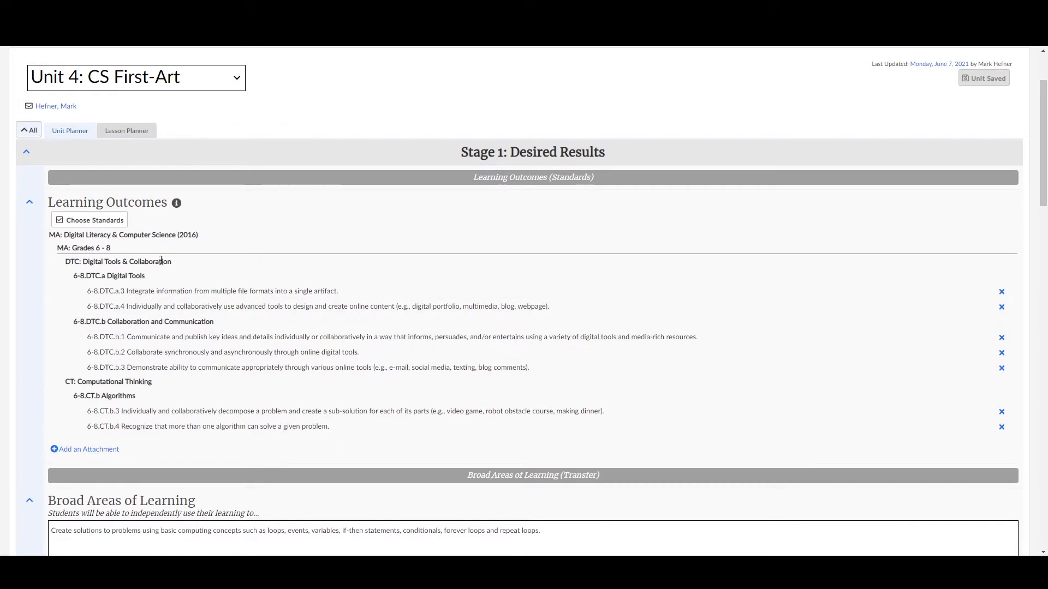
mouse_move(251, 253)
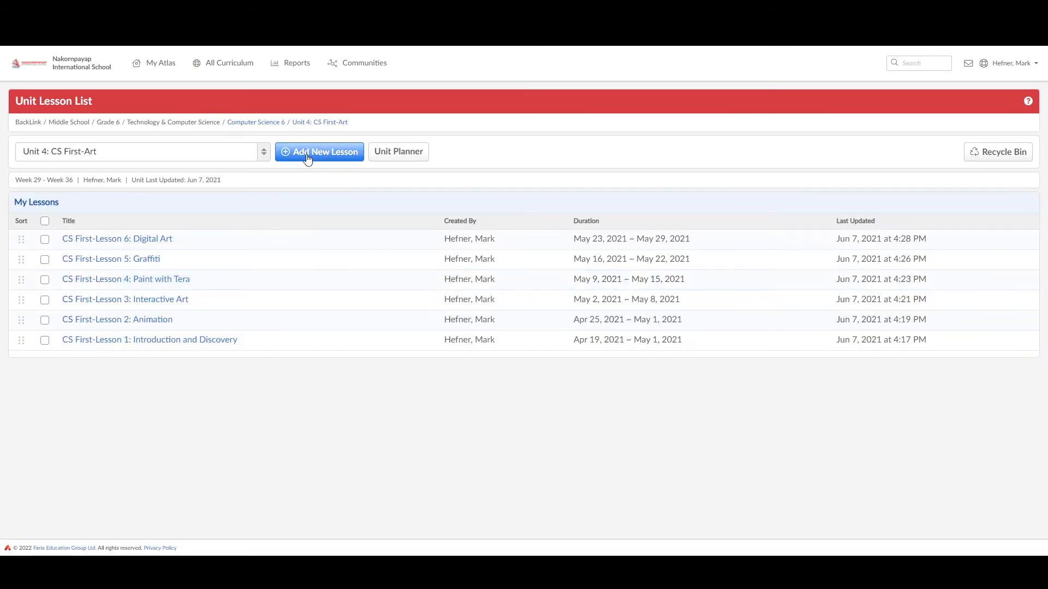
Step: Add a new Unit 4 lesson titled 'Research Digital Literacy Topics'
left_click(319, 152)
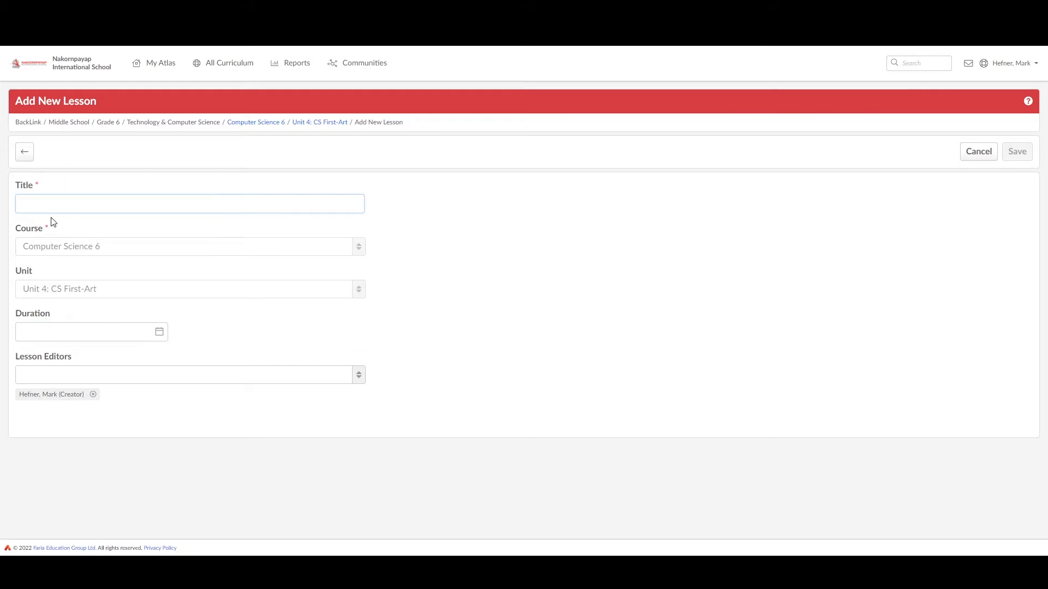
type("Research Digital Literacy")
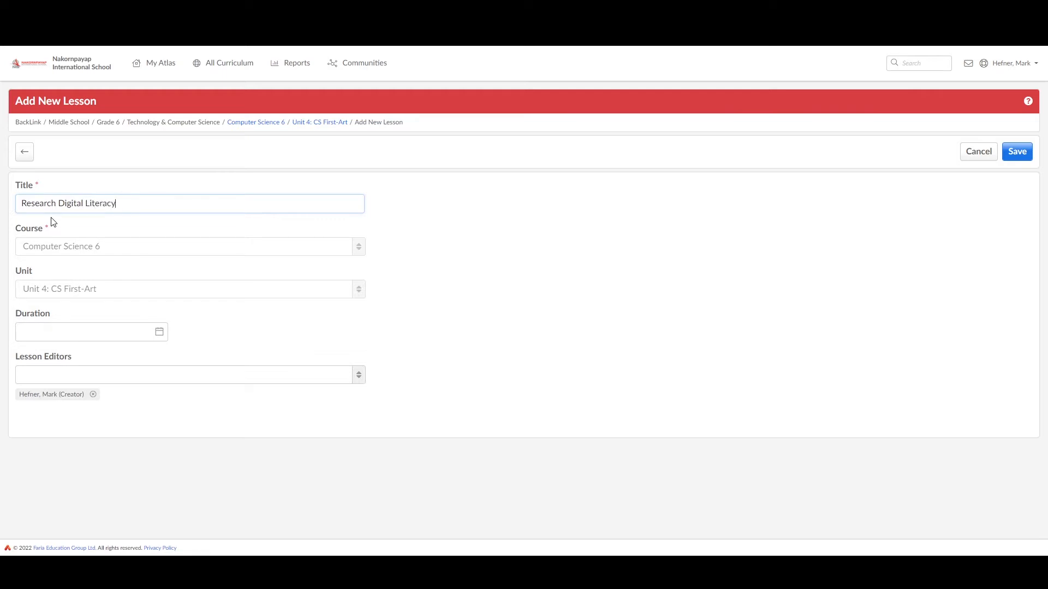
type("Topcs")
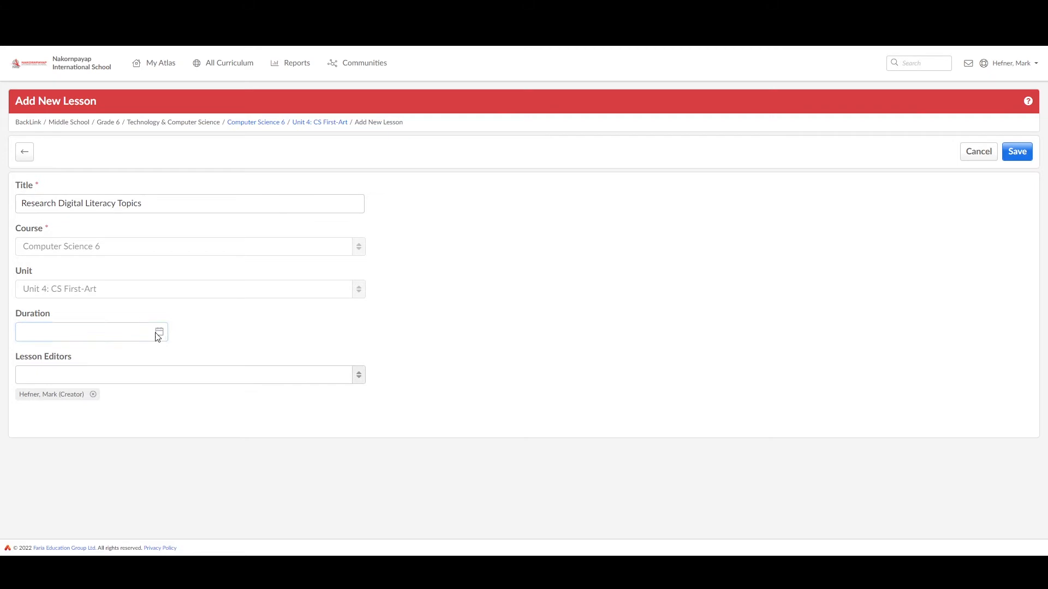
Step: Set the lesson duration from Mar 14, 2022 to Apr 1, 2022
left_click(159, 332)
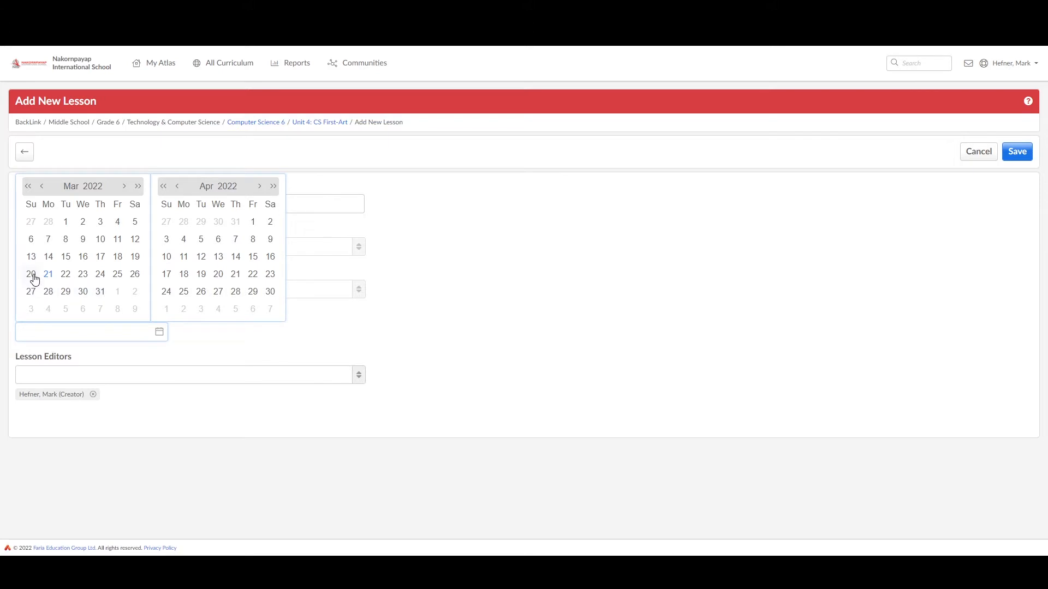
left_click(47, 256)
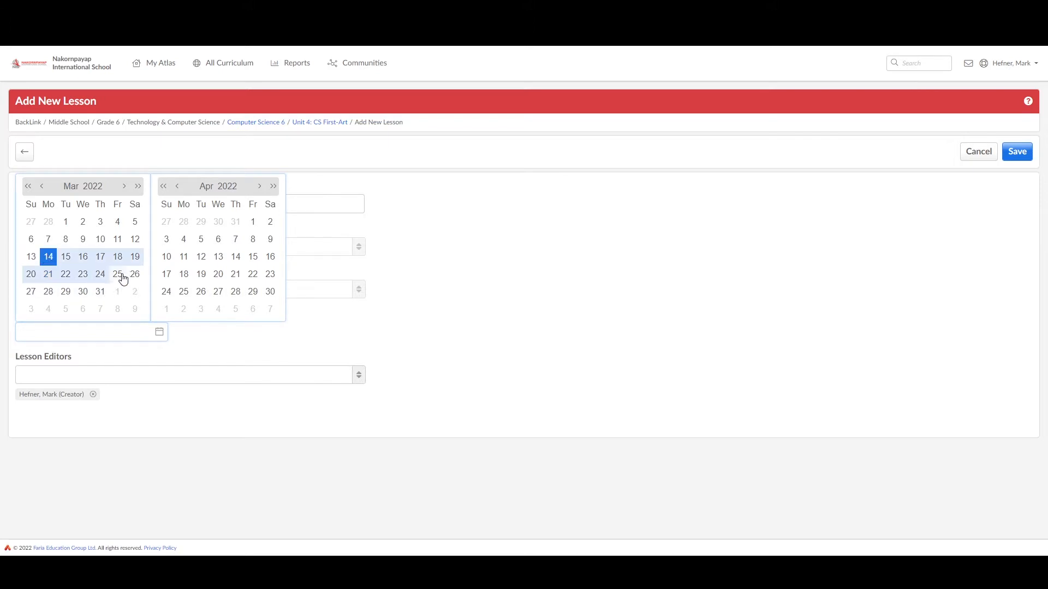
left_click(252, 221)
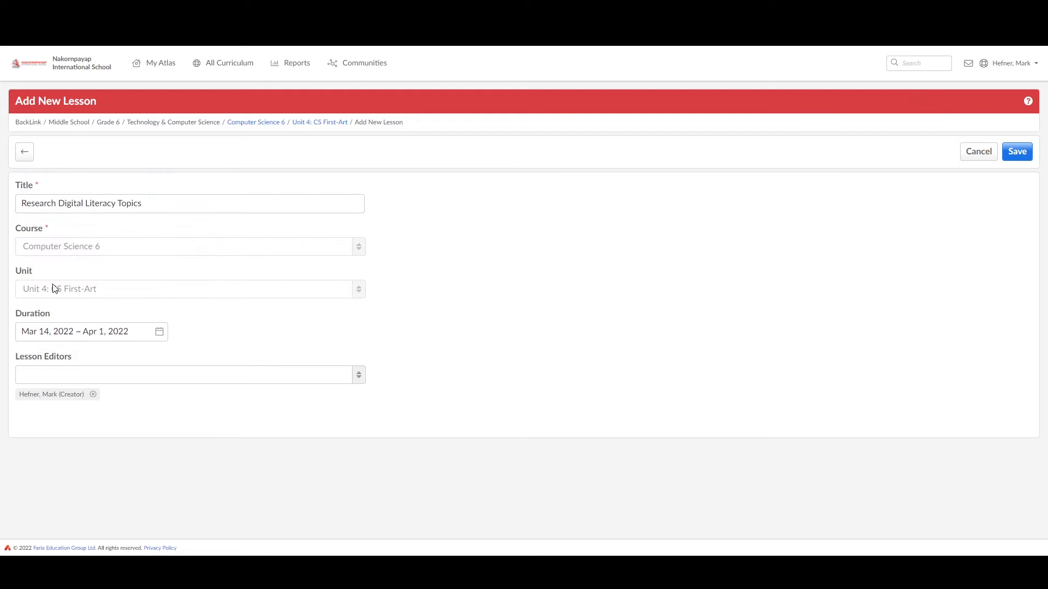
mouse_move(309, 313)
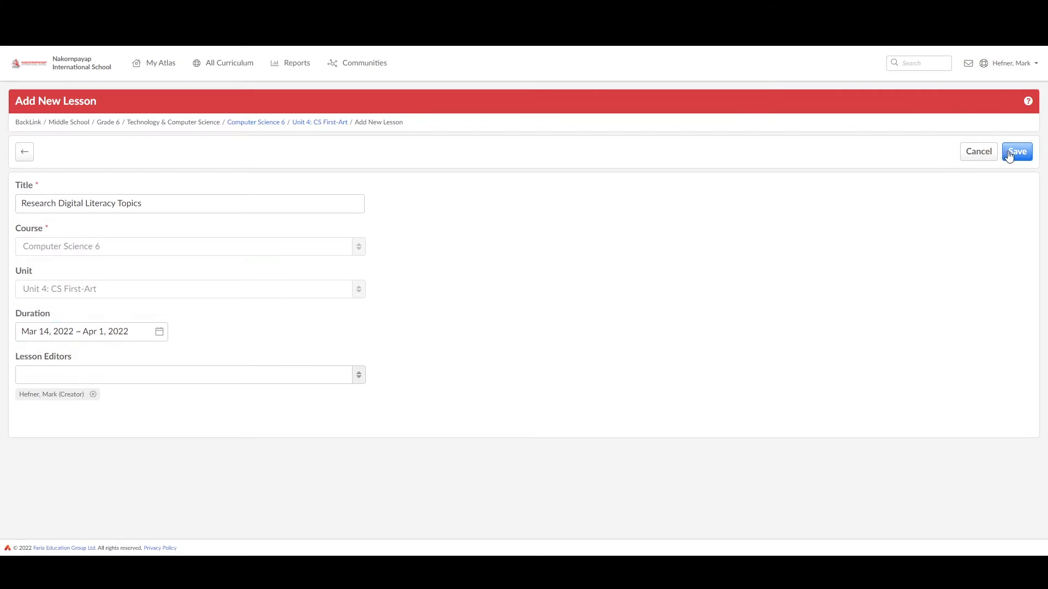
mouse_move(234, 407)
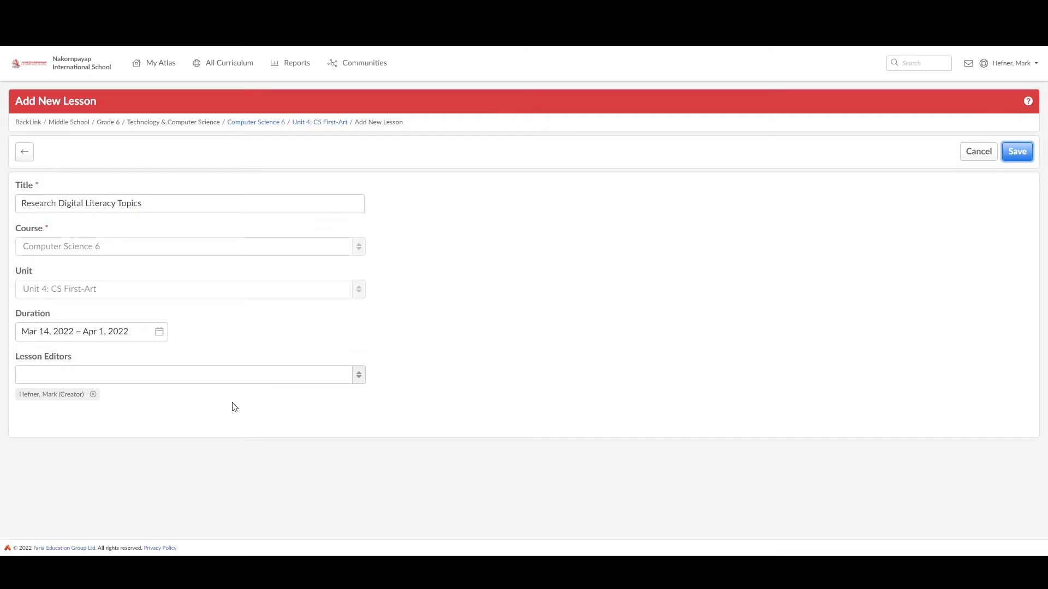
Step: Save the Research Digital Literacy Topics lesson, opening its lesson plan
left_click(1016, 151)
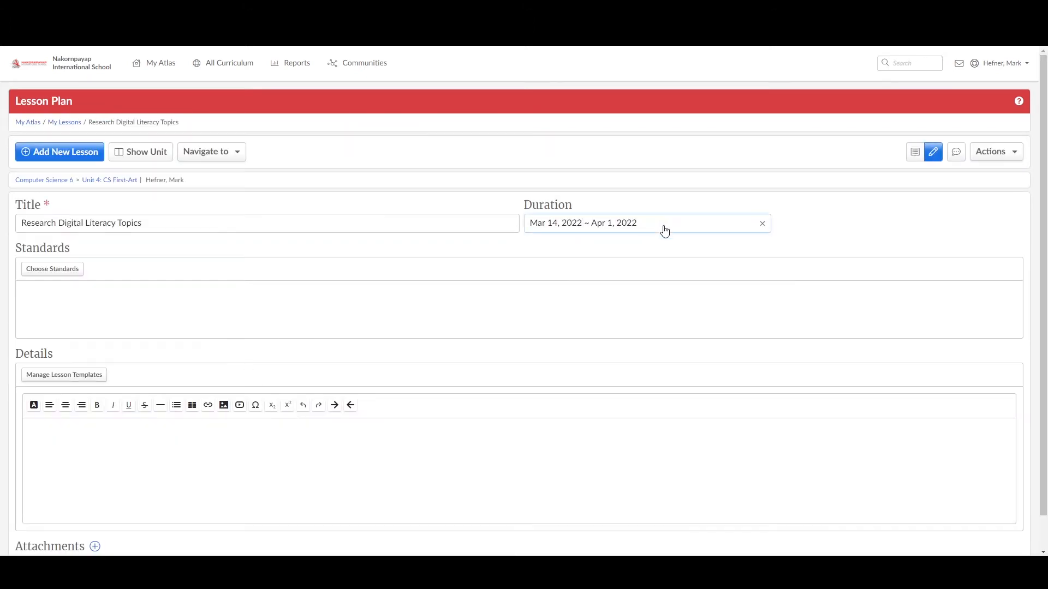
mouse_move(709, 71)
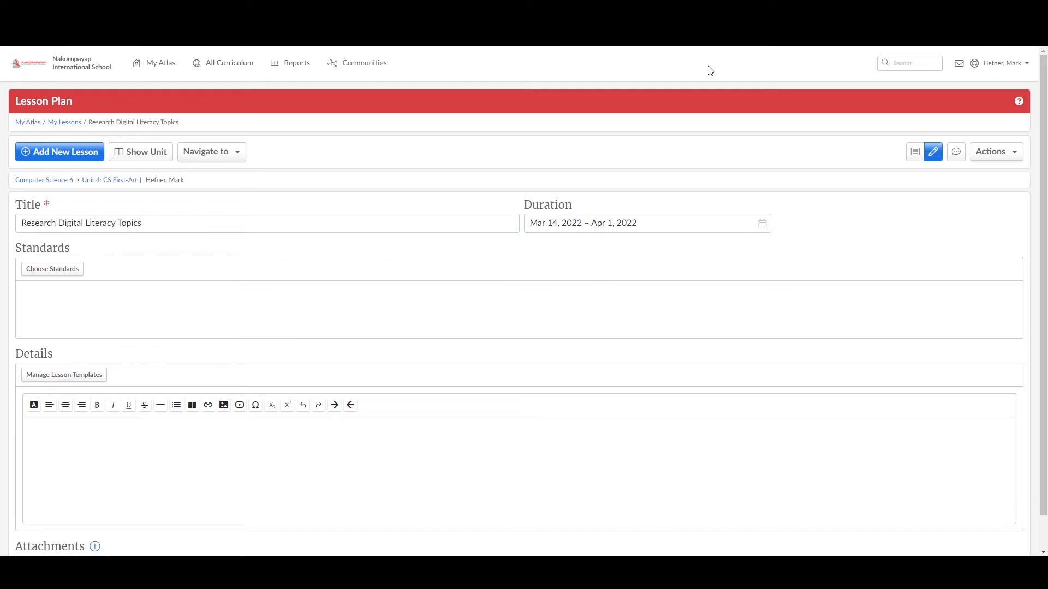
mouse_move(31, 167)
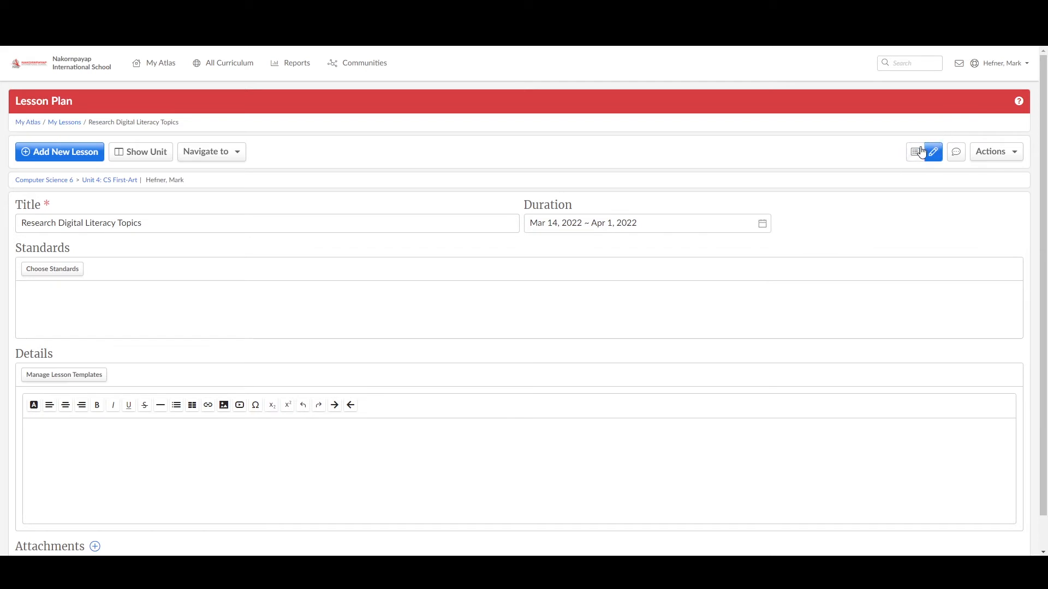
mouse_move(915, 152)
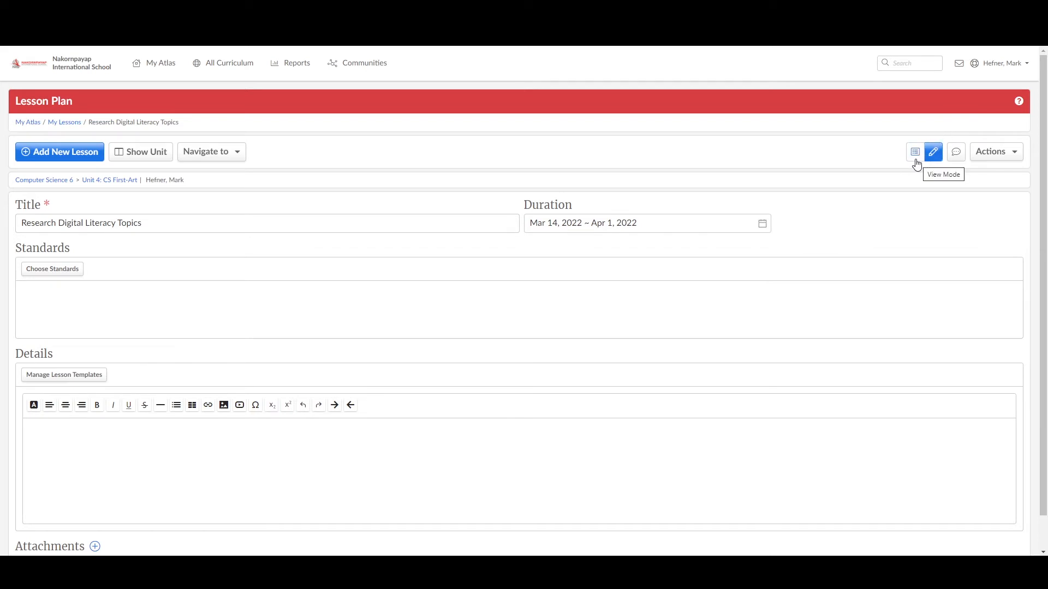
mouse_move(932, 152)
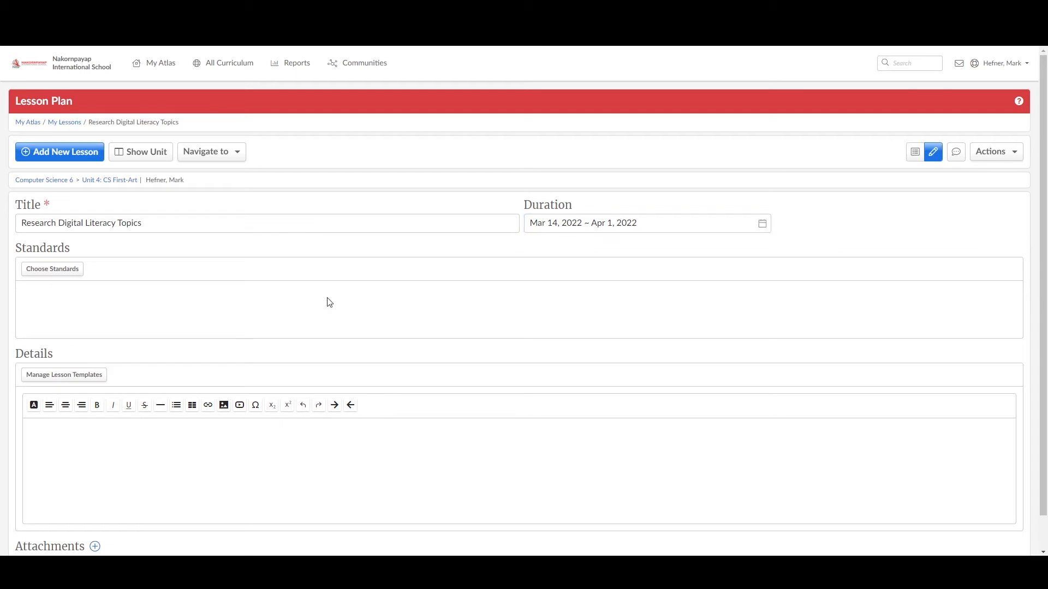
mouse_move(51, 280)
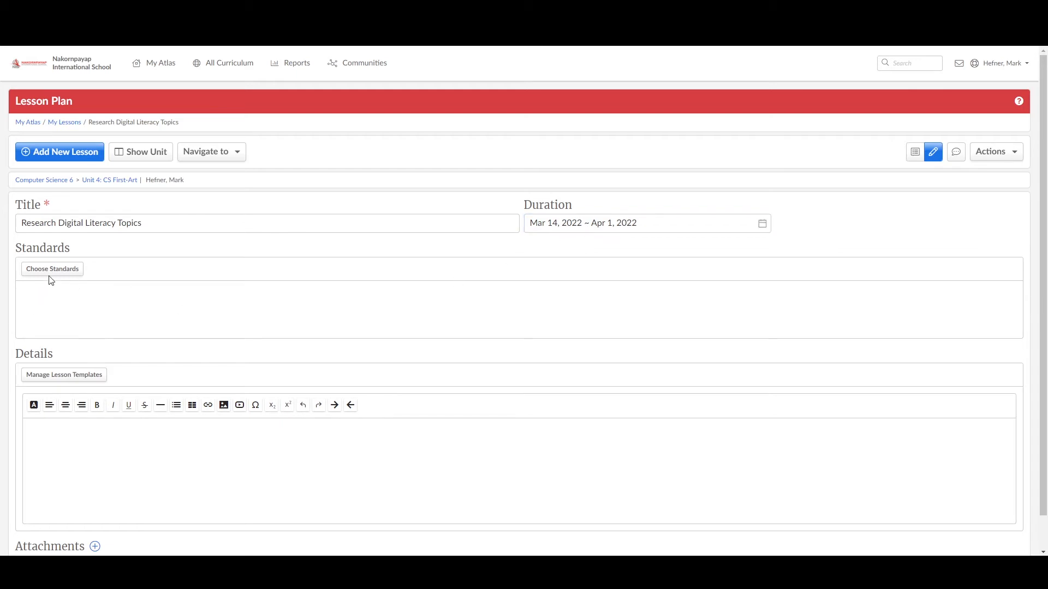
Step: Select standards 6-8.DTC.b.2, 6-8.DTC.a.4 and 6-8.CT.b.3 and save them to the lesson
left_click(52, 269)
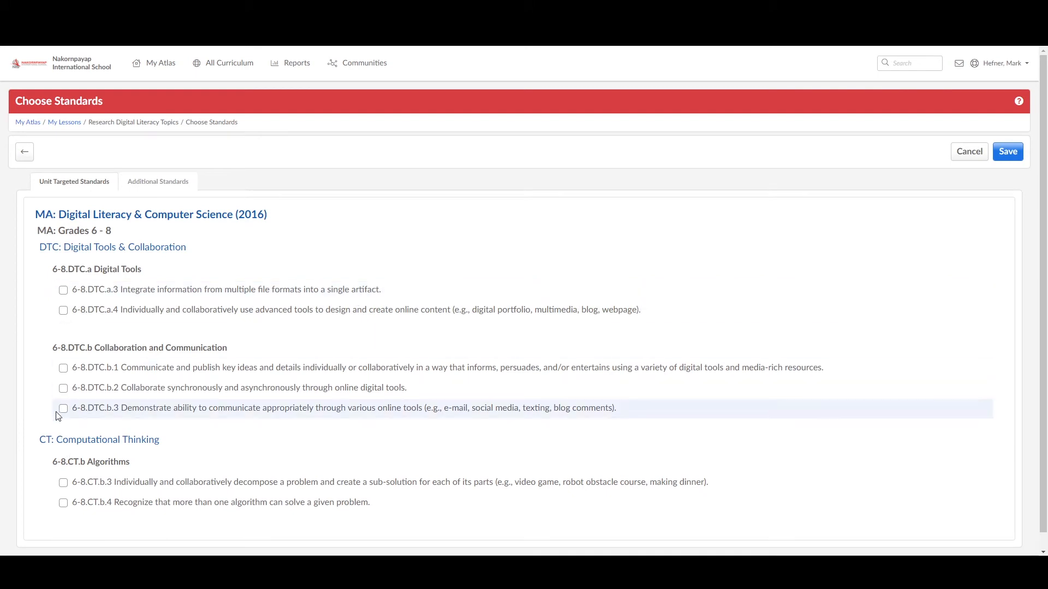
left_click(62, 388)
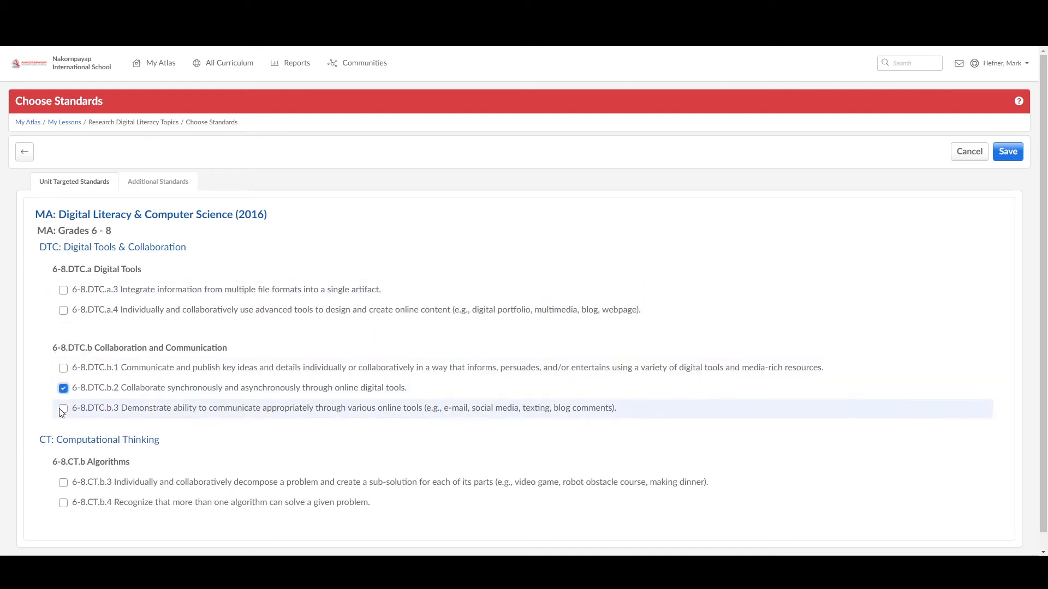
left_click(63, 309)
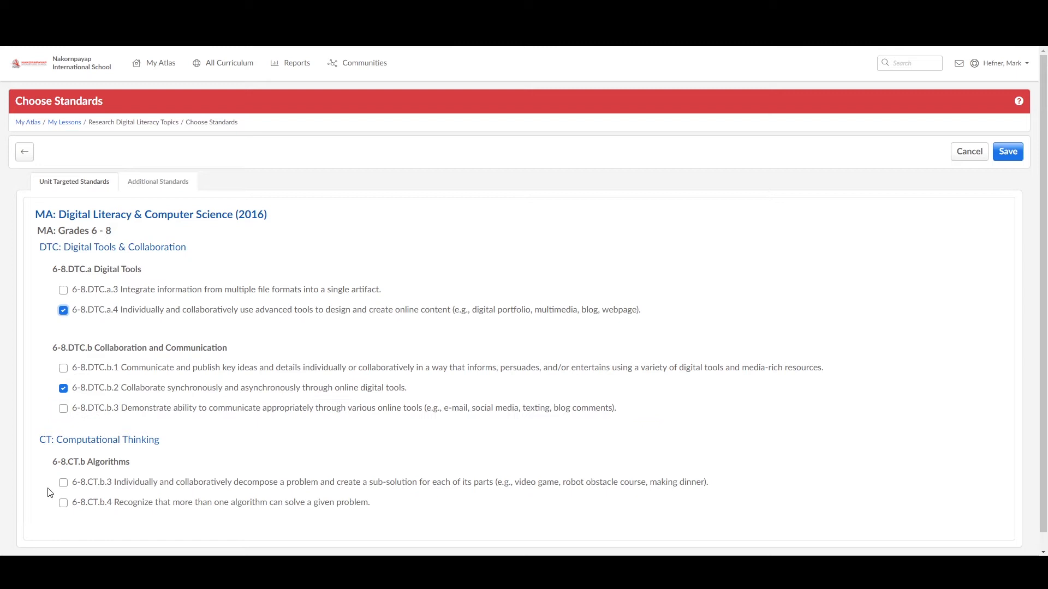
left_click(63, 483)
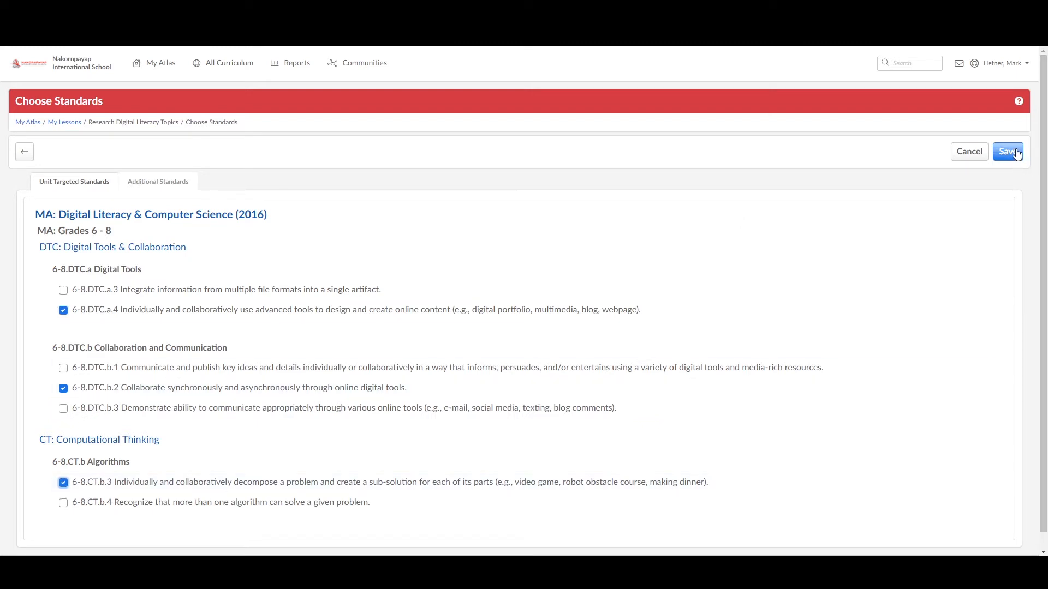
left_click(1005, 151)
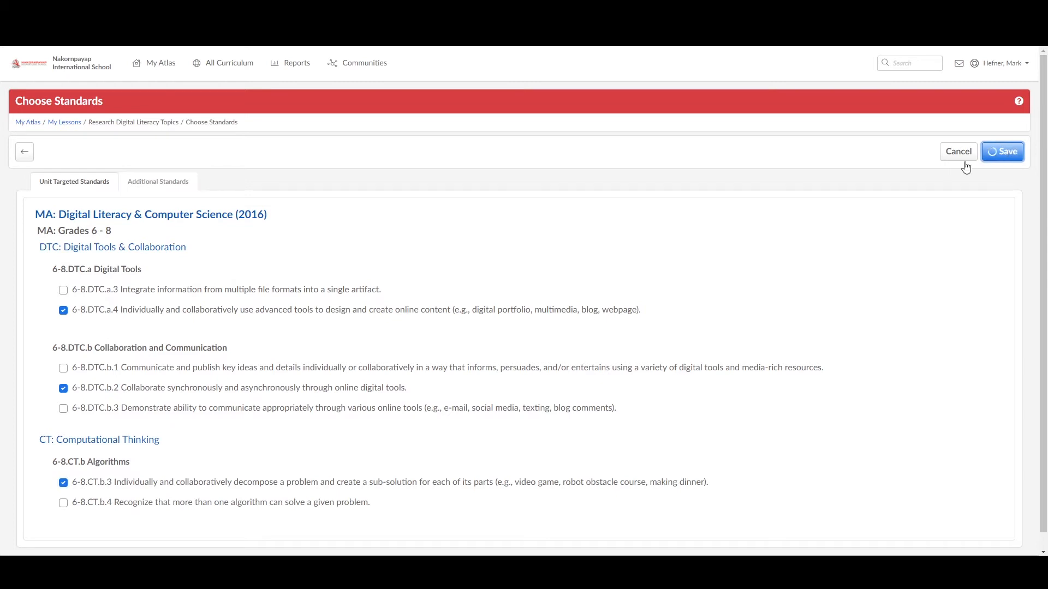
left_click(1003, 151)
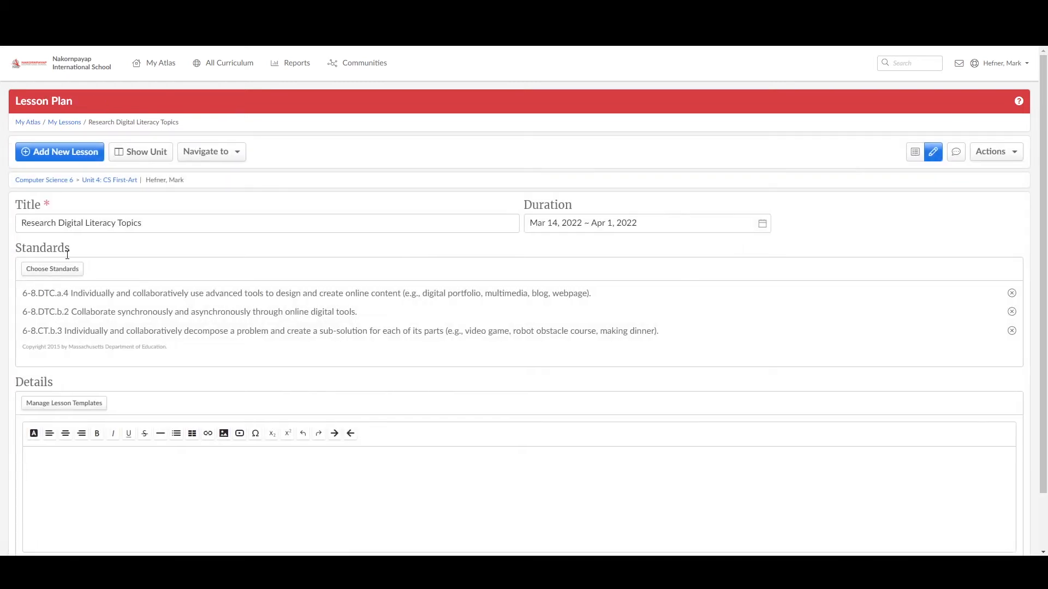
scroll("down", 3)
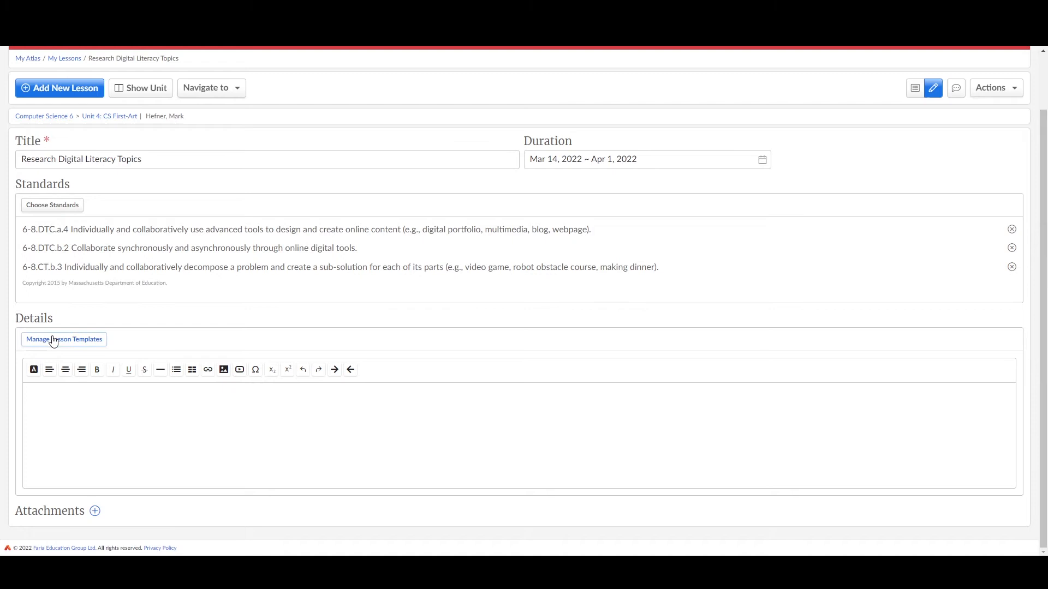
Step: Open Manage Lesson Templates and select the Lesson Plan Template
left_click(63, 339)
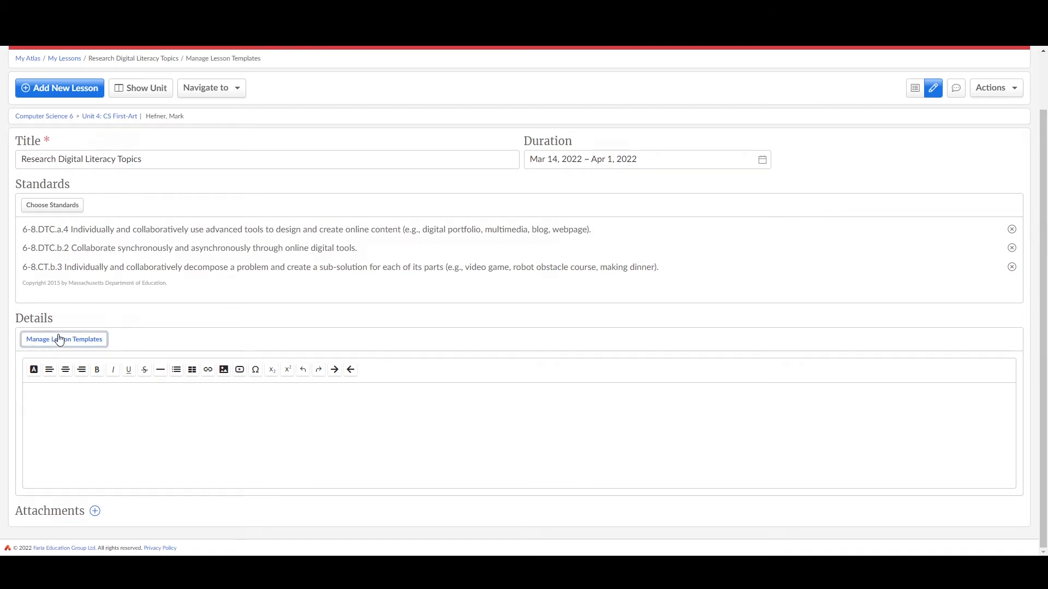
left_click(64, 339)
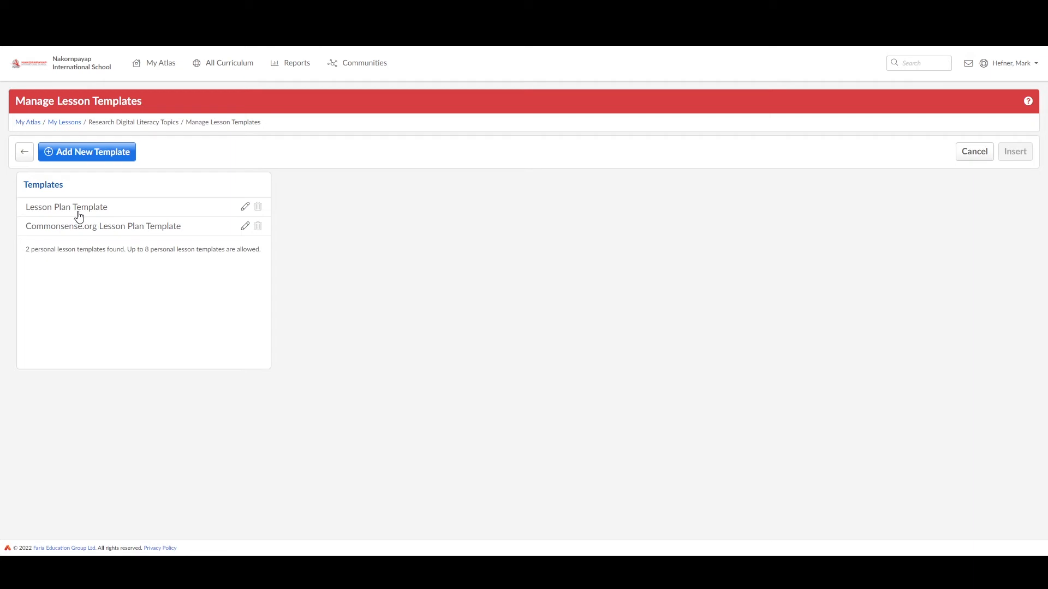
mouse_move(177, 235)
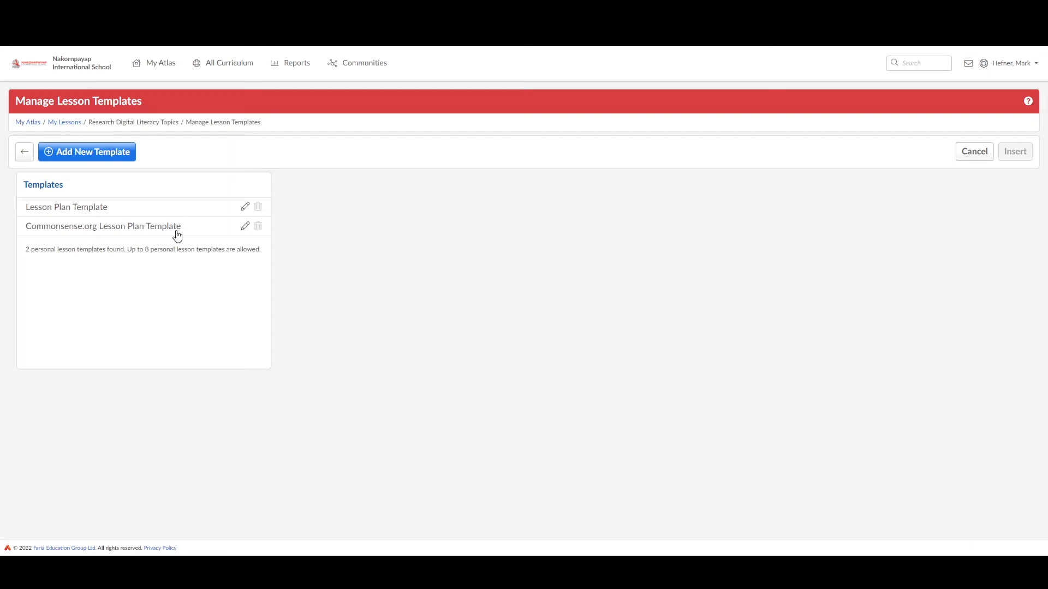
mouse_move(247, 208)
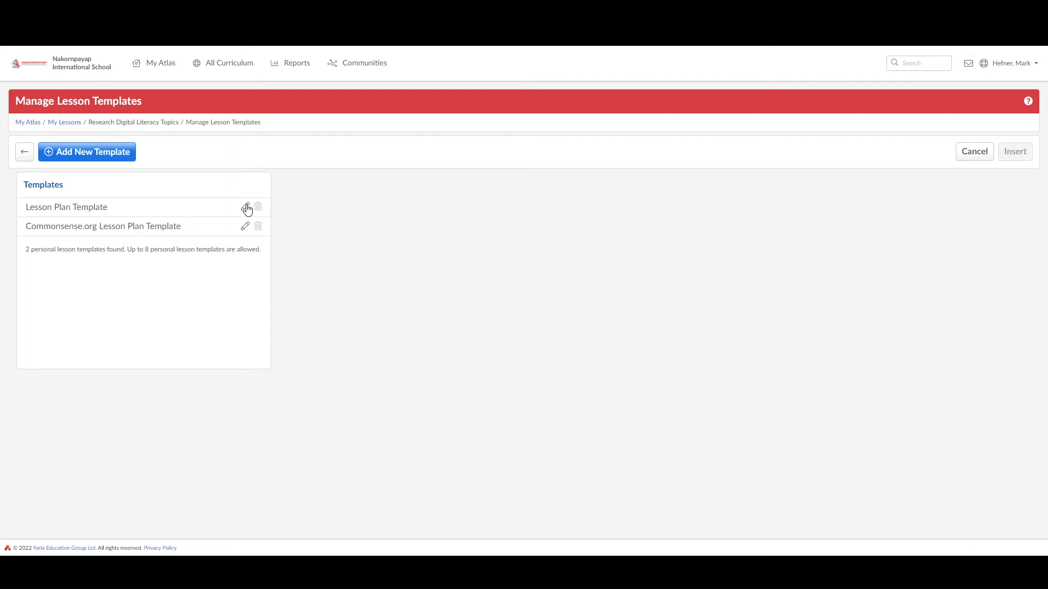
left_click(244, 207)
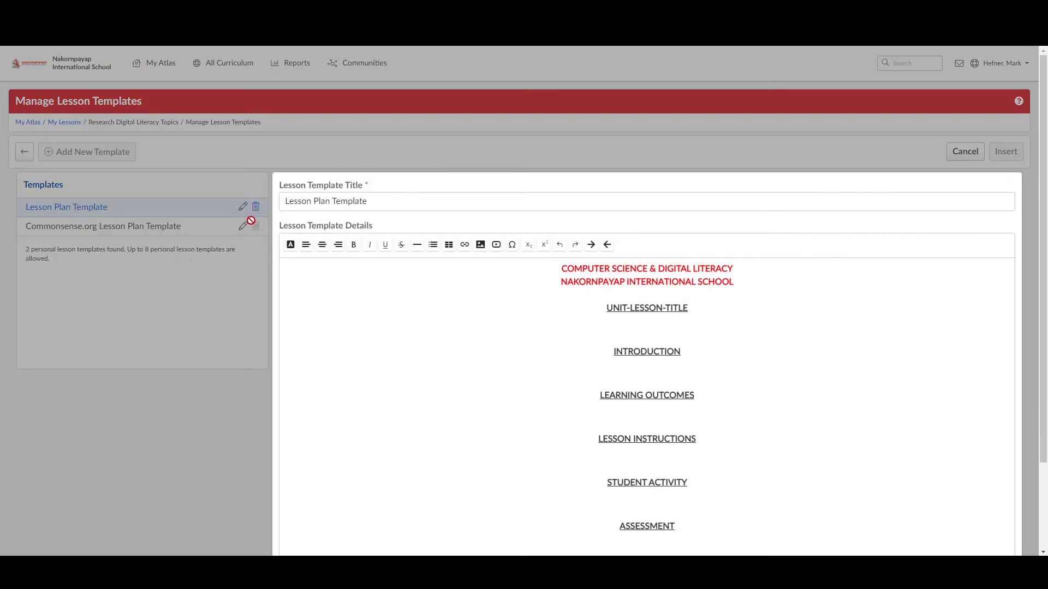
Step: Scroll through the Lesson Plan Template's headings and insert it into the lesson details
scroll("down", 3)
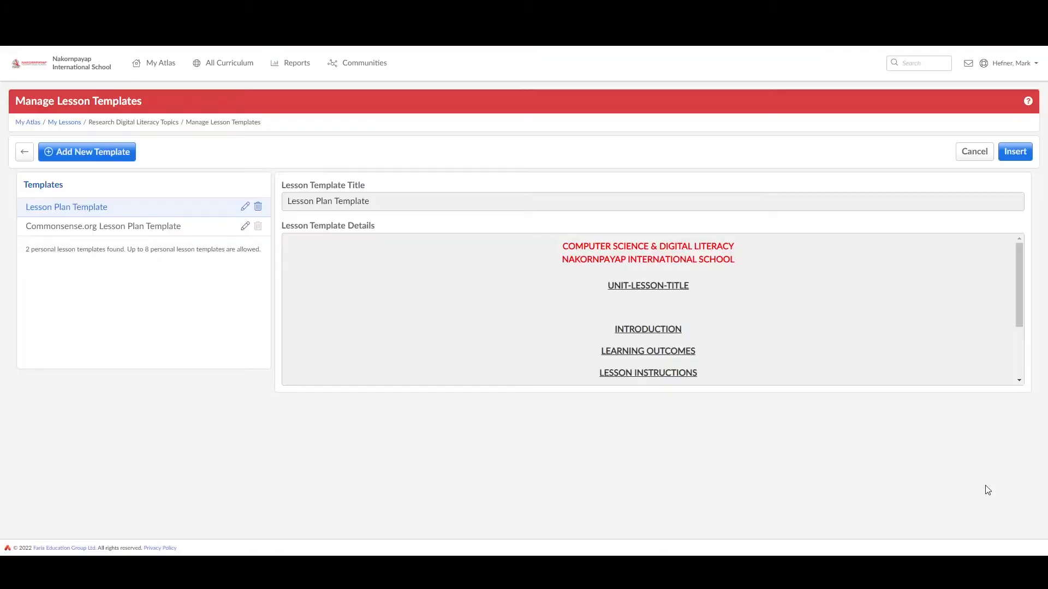
scroll("down", 3)
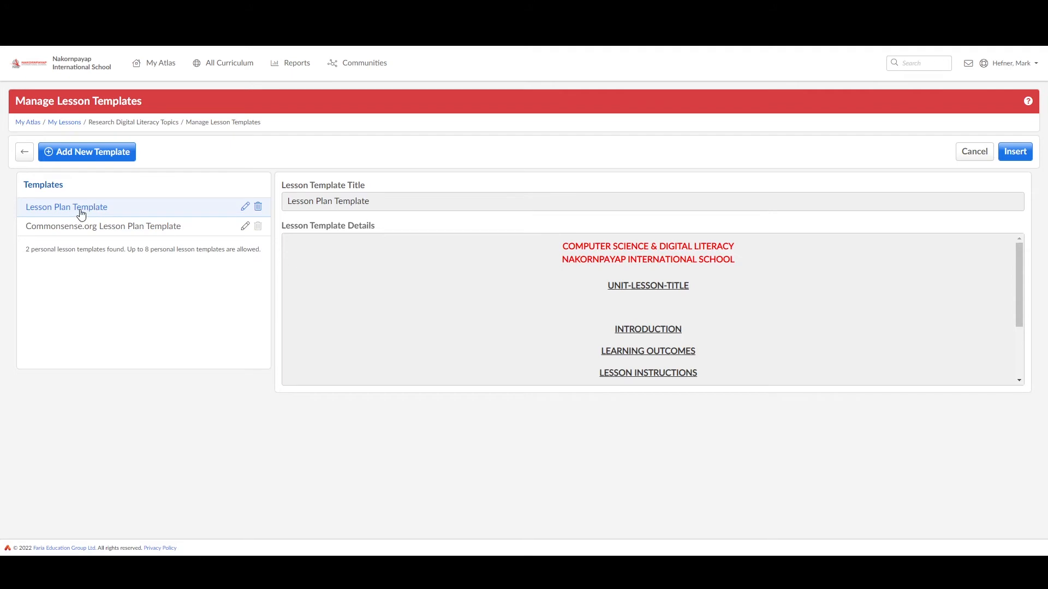
mouse_move(60, 196)
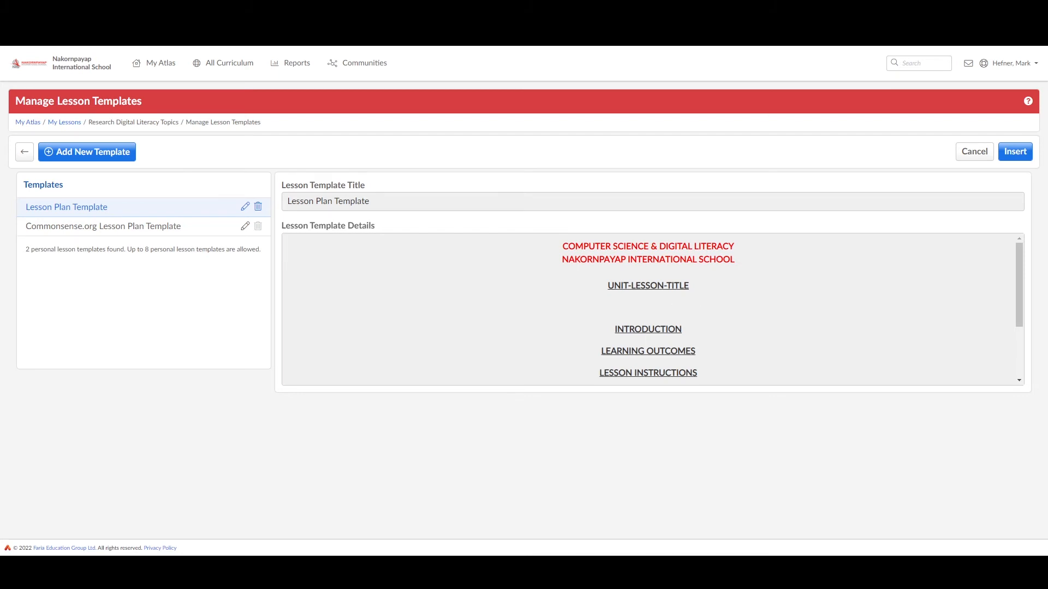
mouse_move(302, 323)
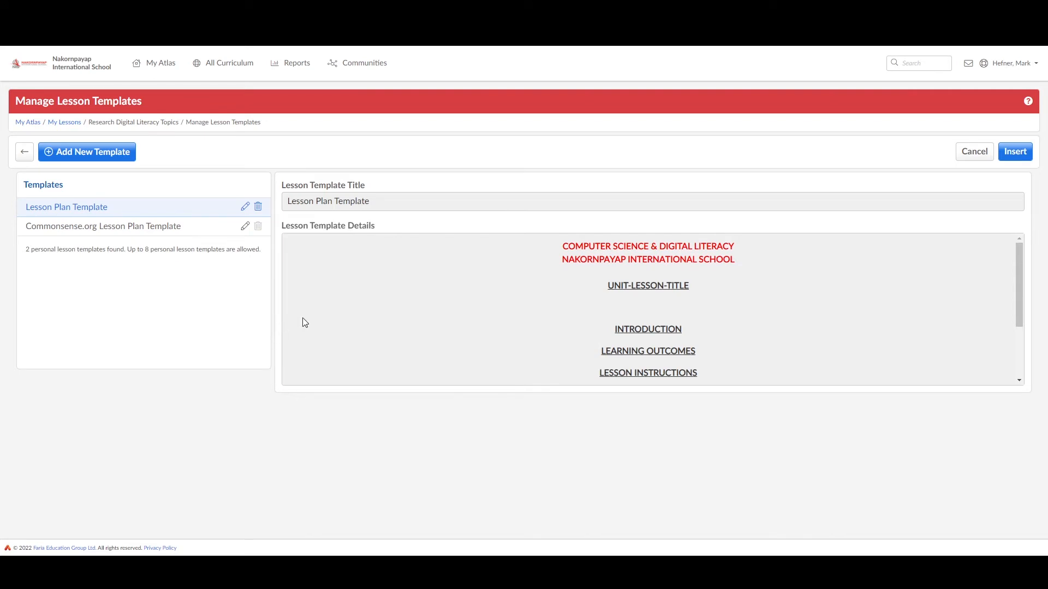
scroll("down", 3)
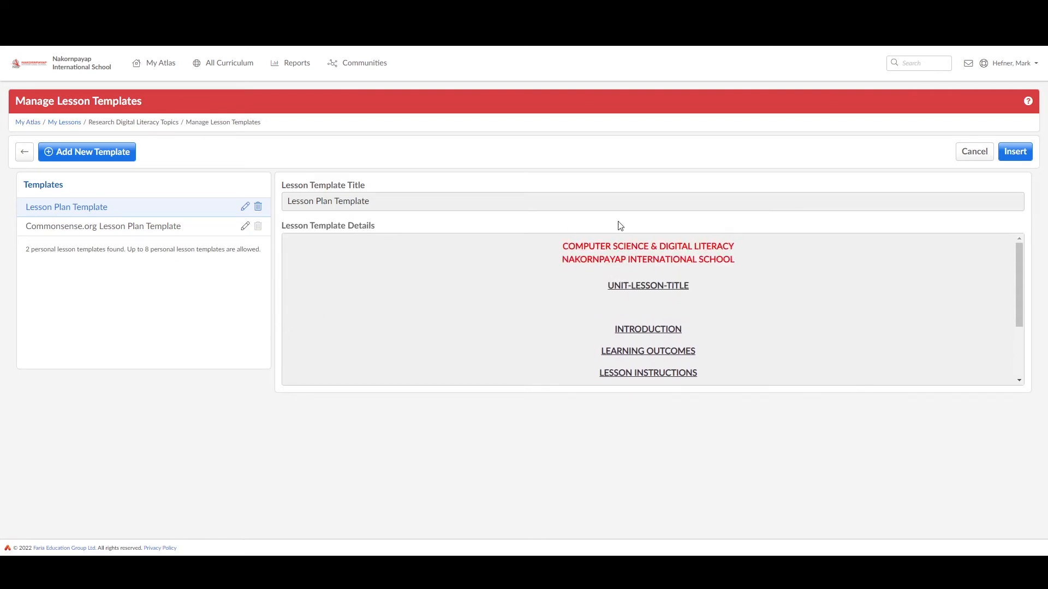
left_click(1015, 151)
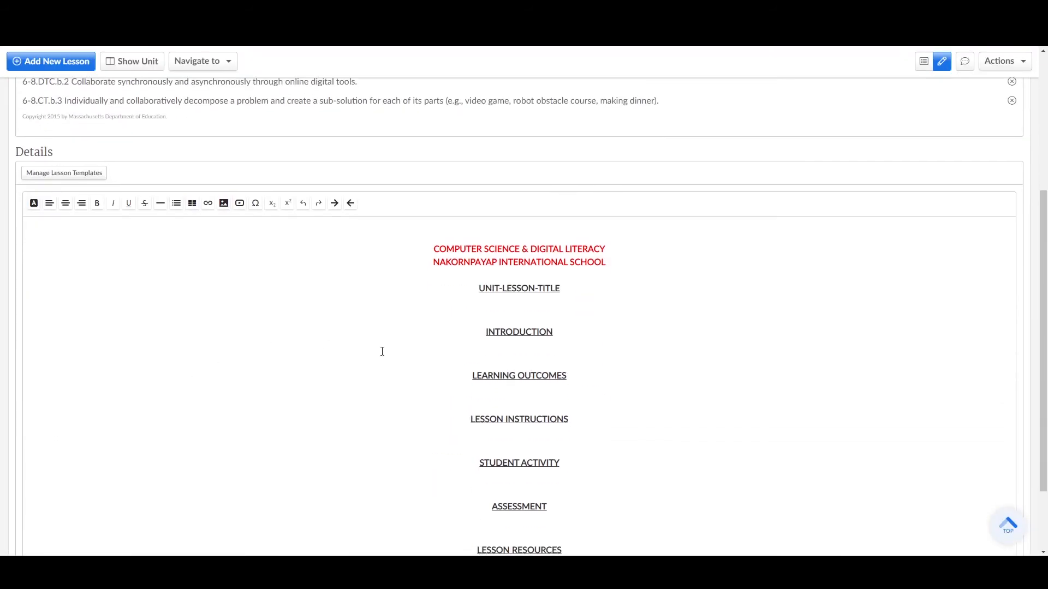
Step: Enter 'Research Digital Literacy Topics' under the UNIT-LESSON-TITLE heading in Details
scroll("down", 3)
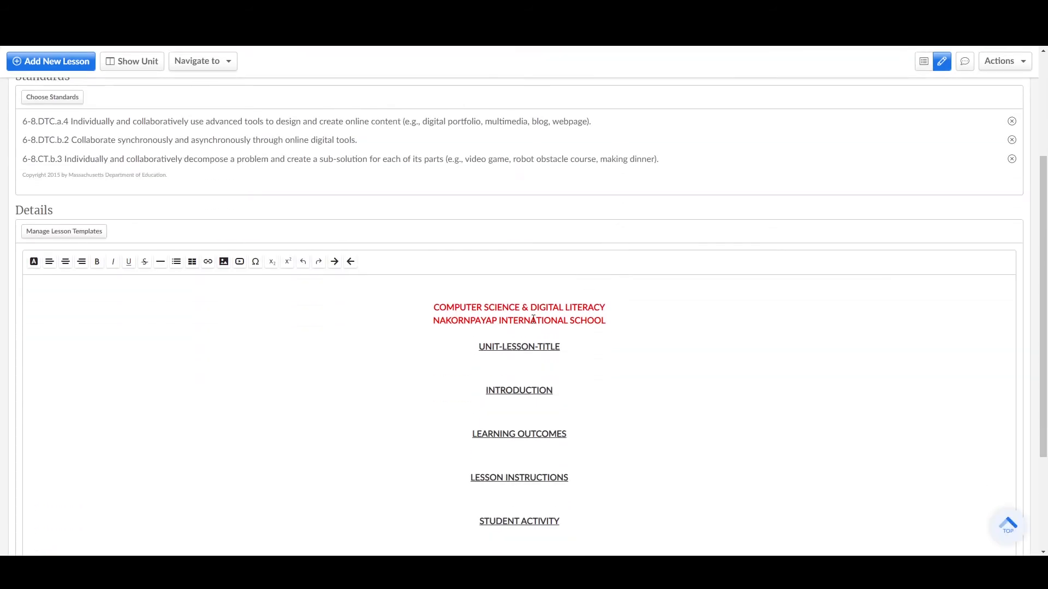
mouse_move(551, 371)
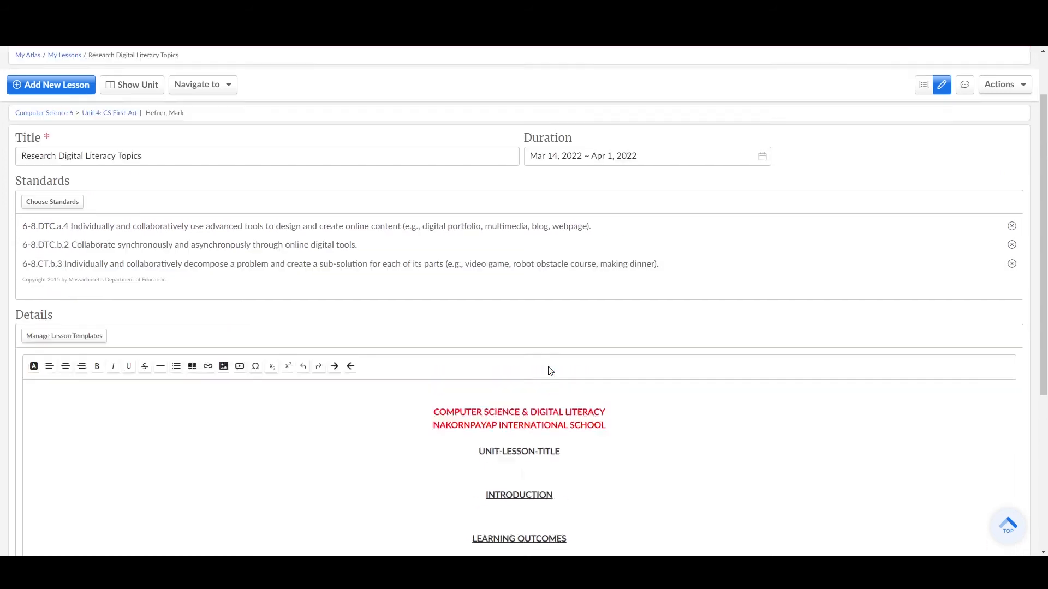
scroll("down", 3)
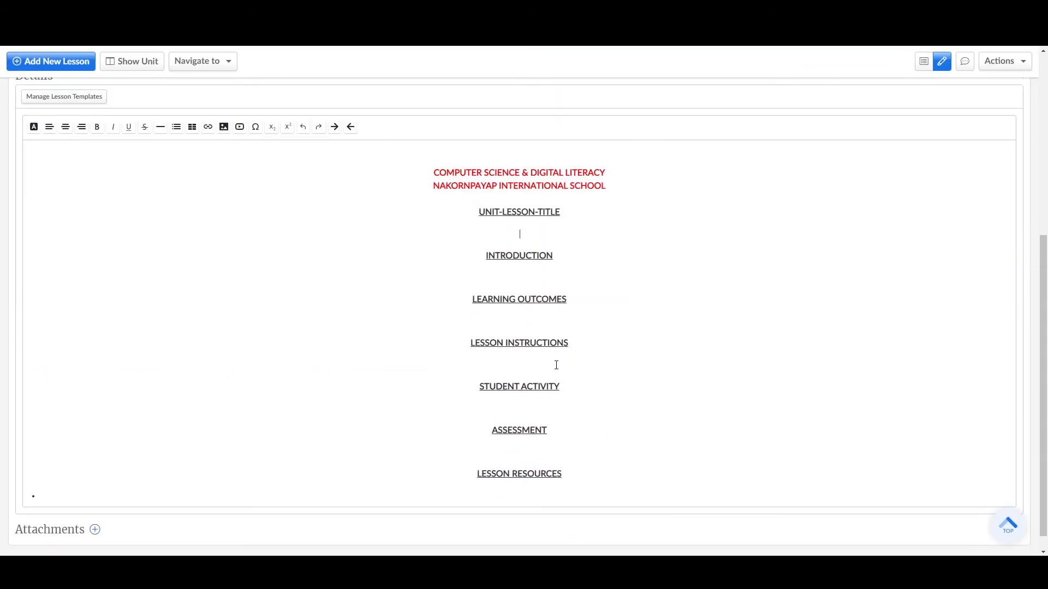
type("Research Digital Literacy Top")
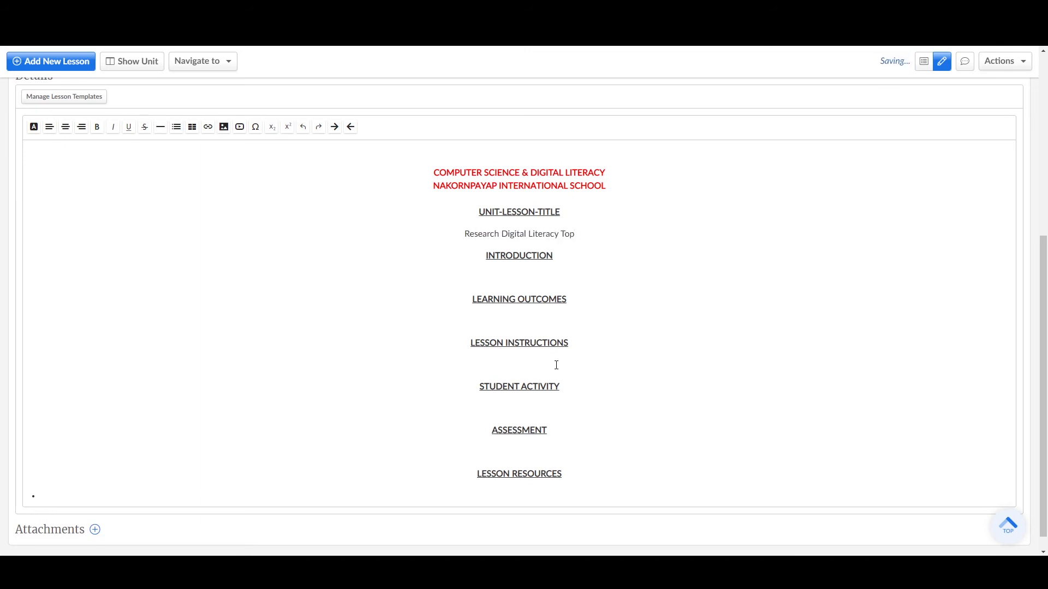
type("ics")
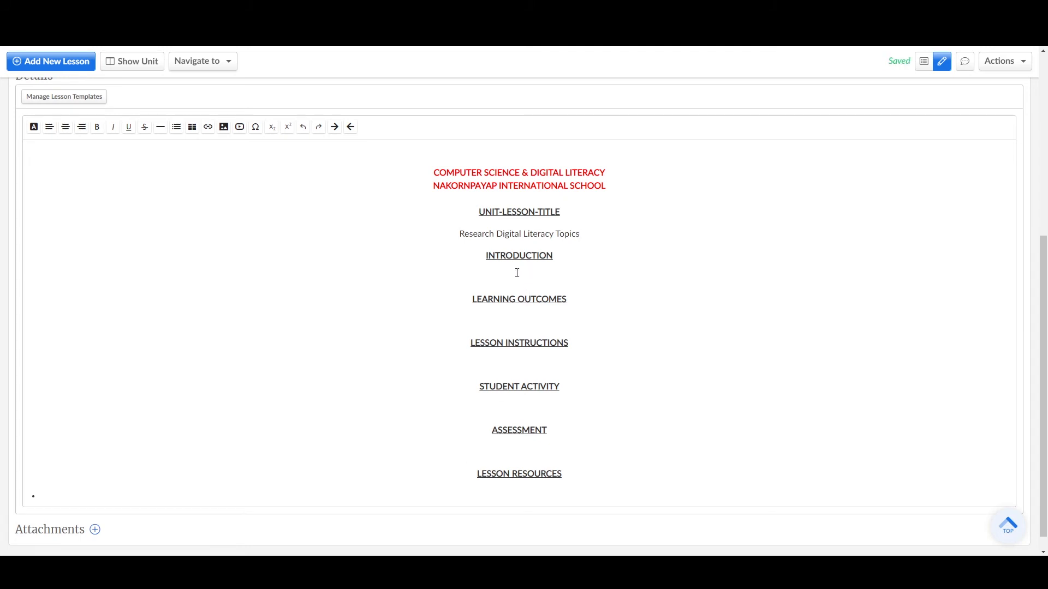
mouse_move(532, 287)
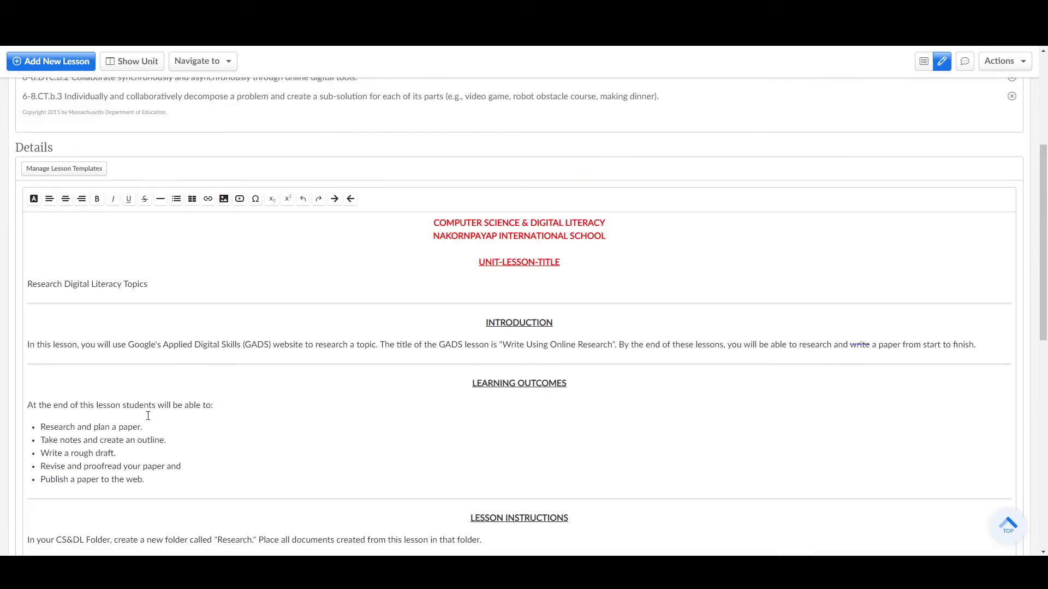
mouse_move(342, 401)
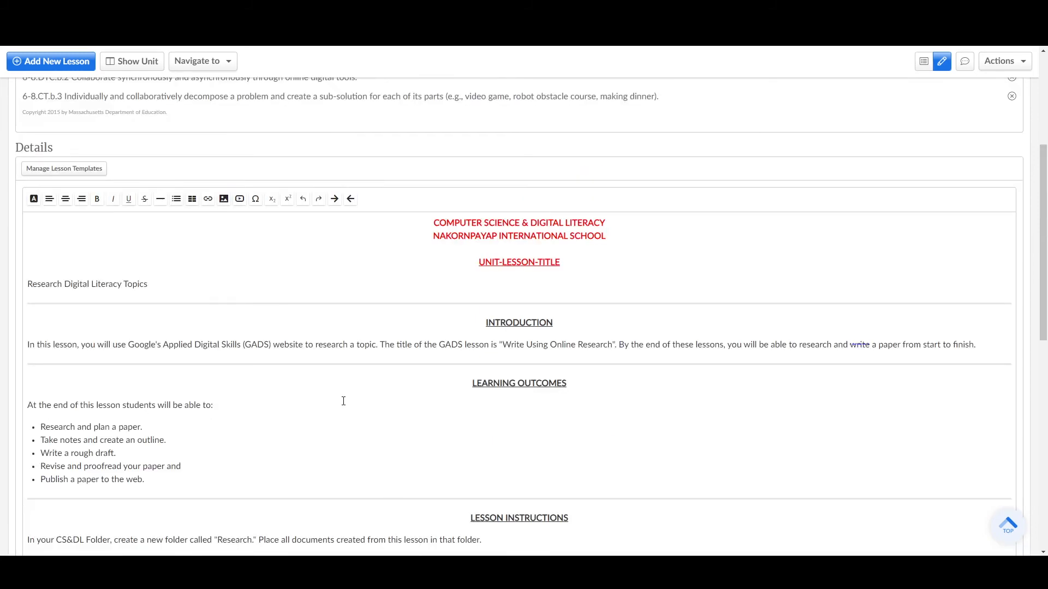
Step: Scroll through the filled introduction, outcomes, instructions, activity and assessment sections
scroll("down", 3)
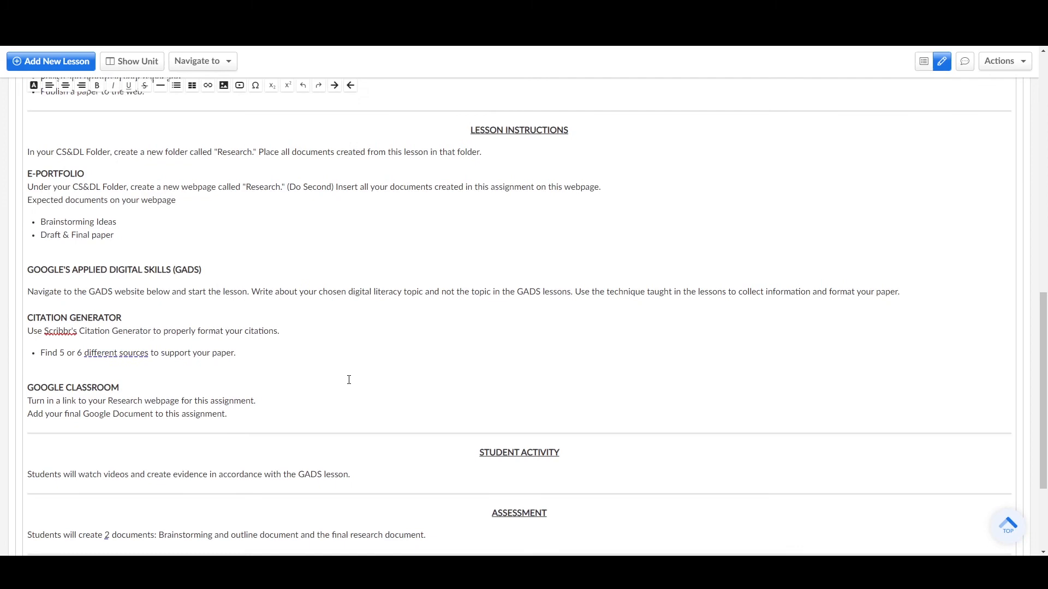
scroll("up", 3)
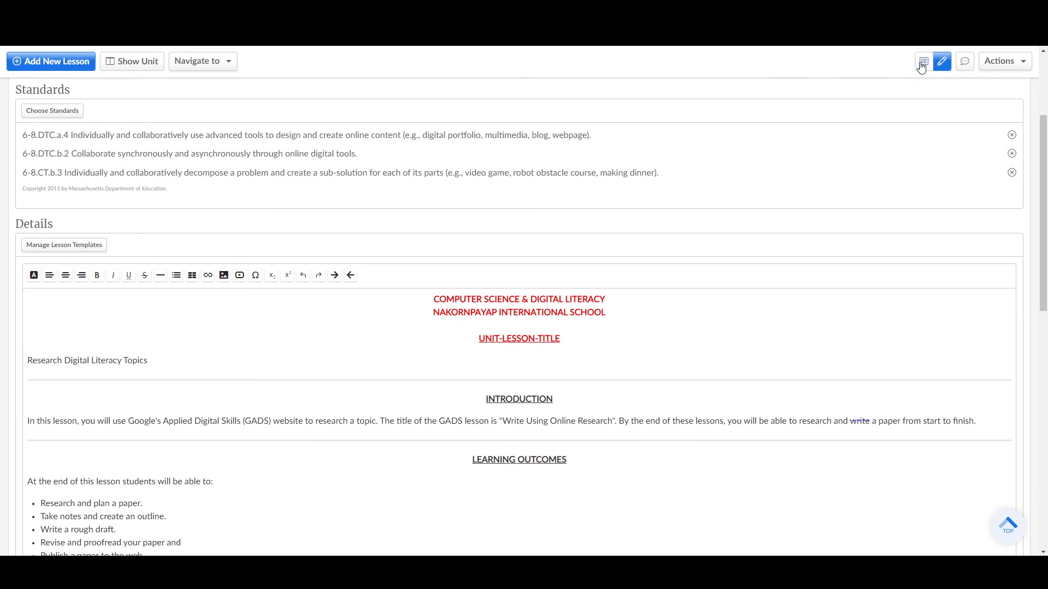
Step: Switch the lesson plan to read-only View mode and open the Actions list
left_click(923, 61)
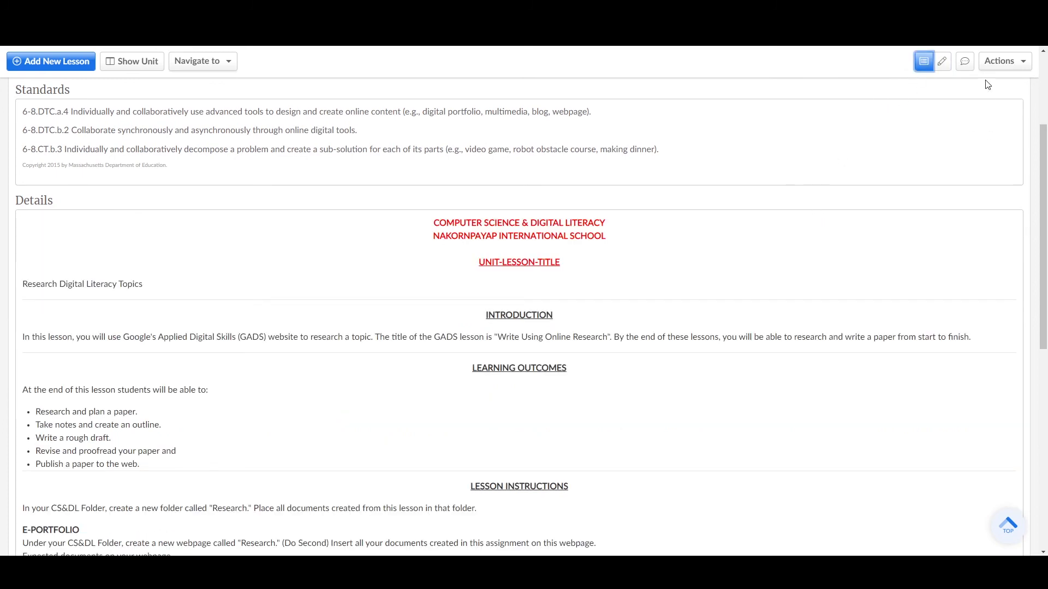
left_click(999, 60)
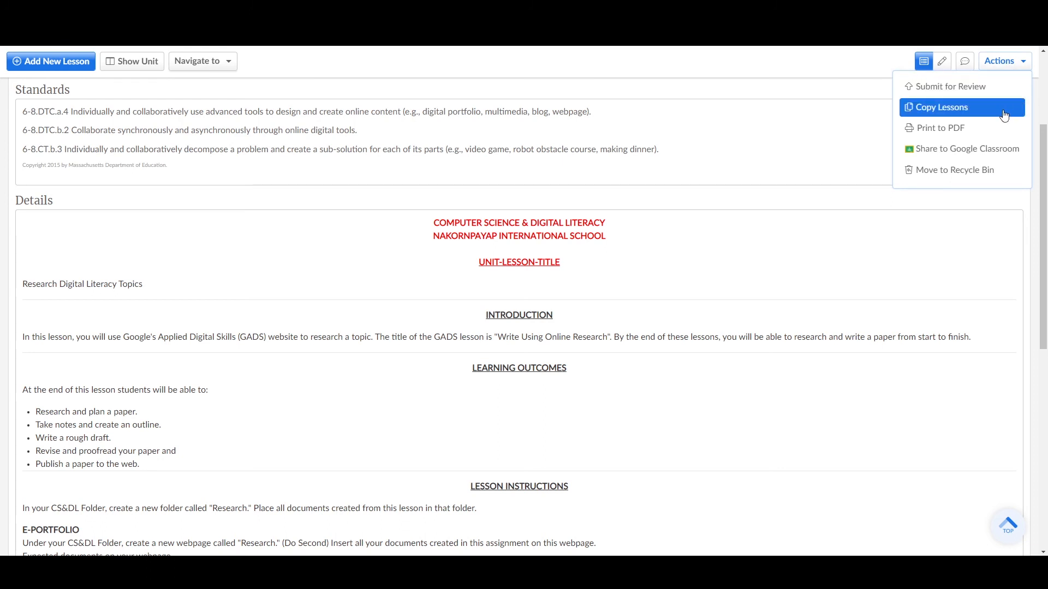
mouse_move(967, 148)
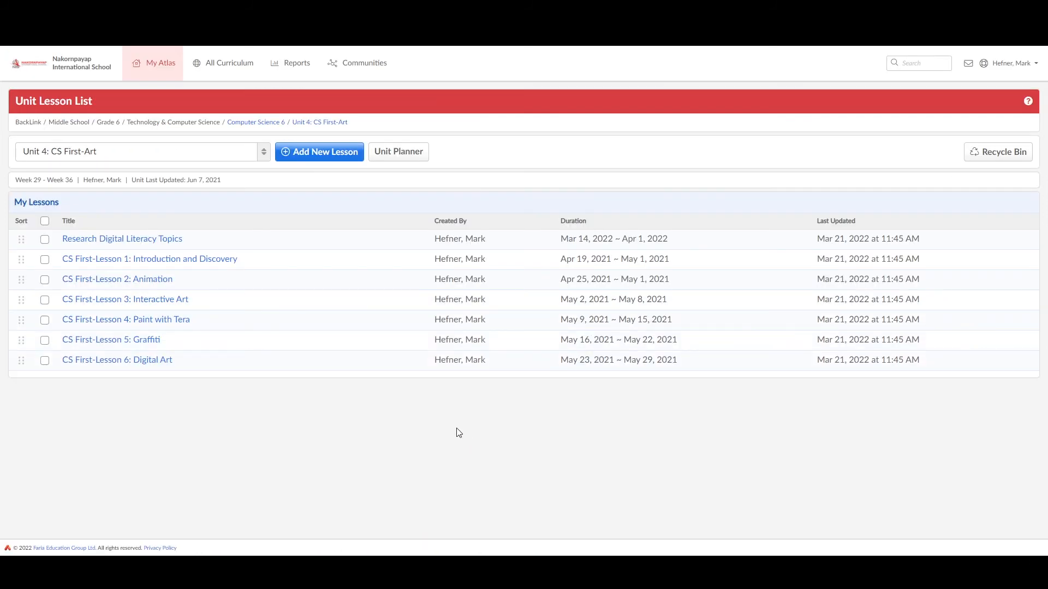
mouse_move(198, 390)
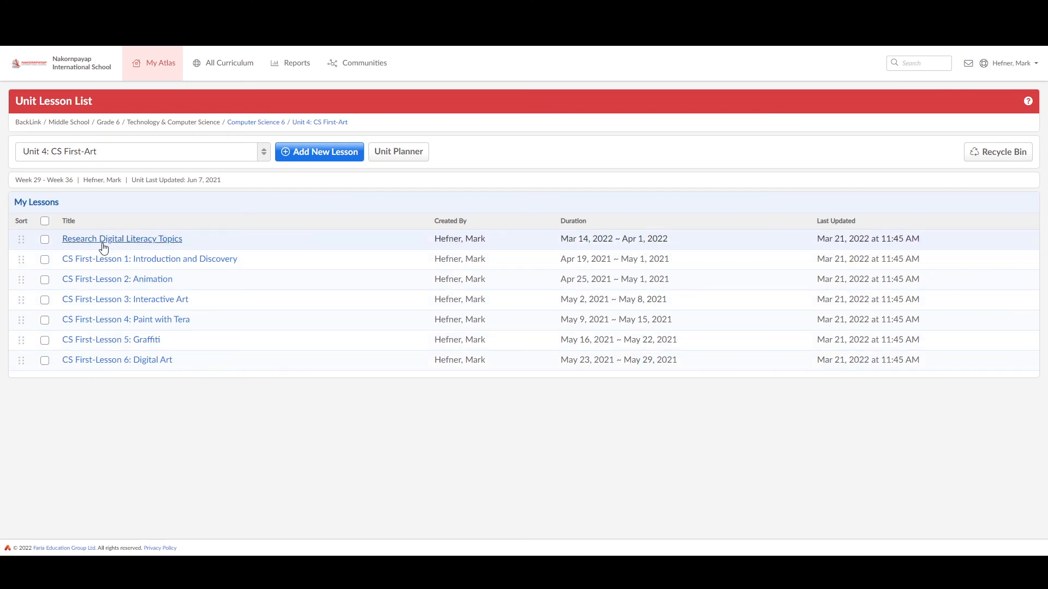
mouse_move(277, 241)
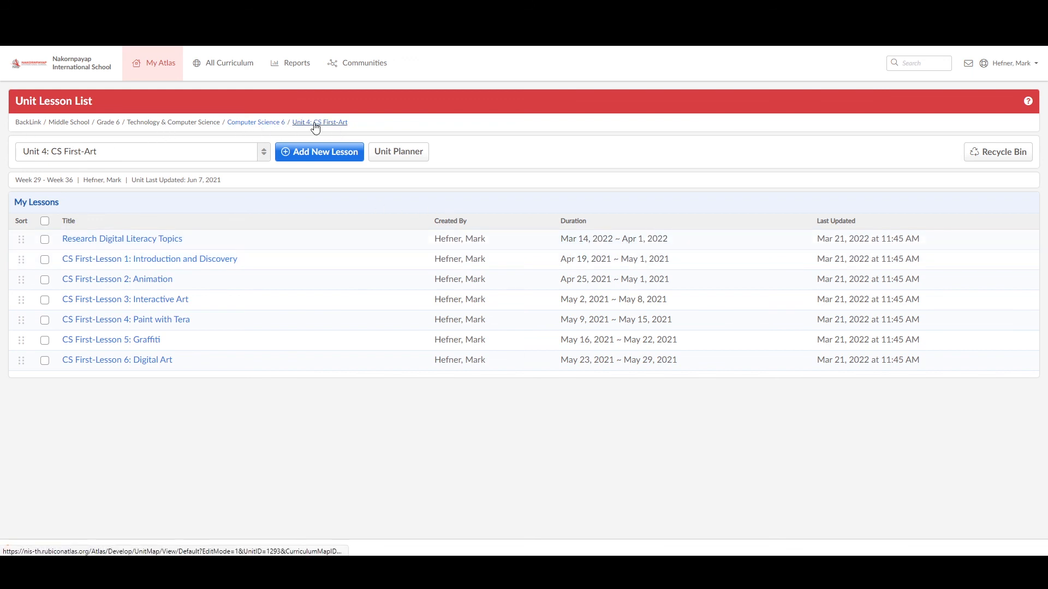
Step: Return to the Computer Science 6 calendar showing Unit 4: CS First-Art with seven lessons
left_click(319, 152)
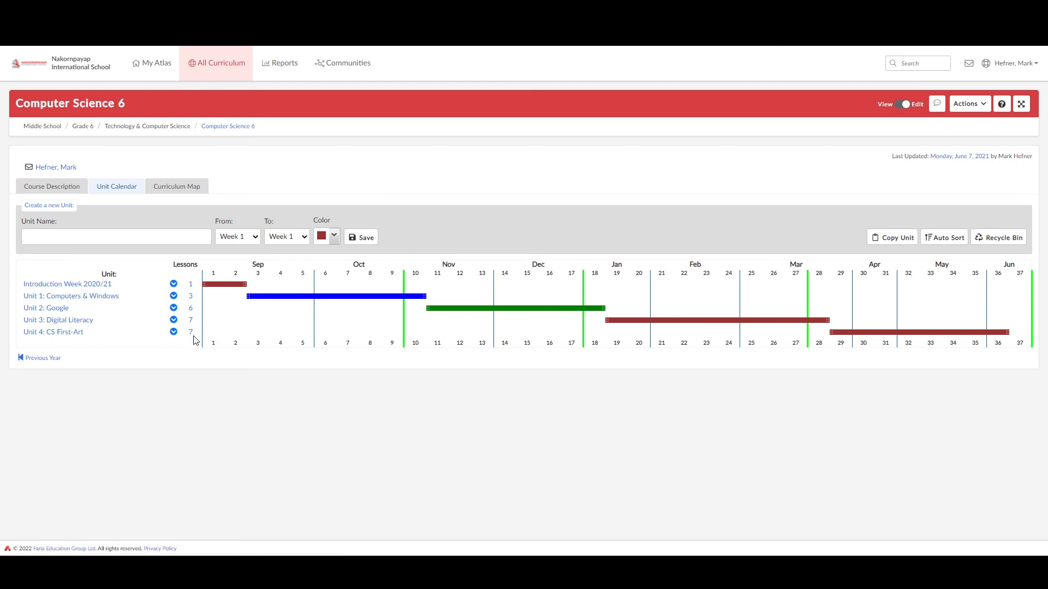
mouse_move(650, 365)
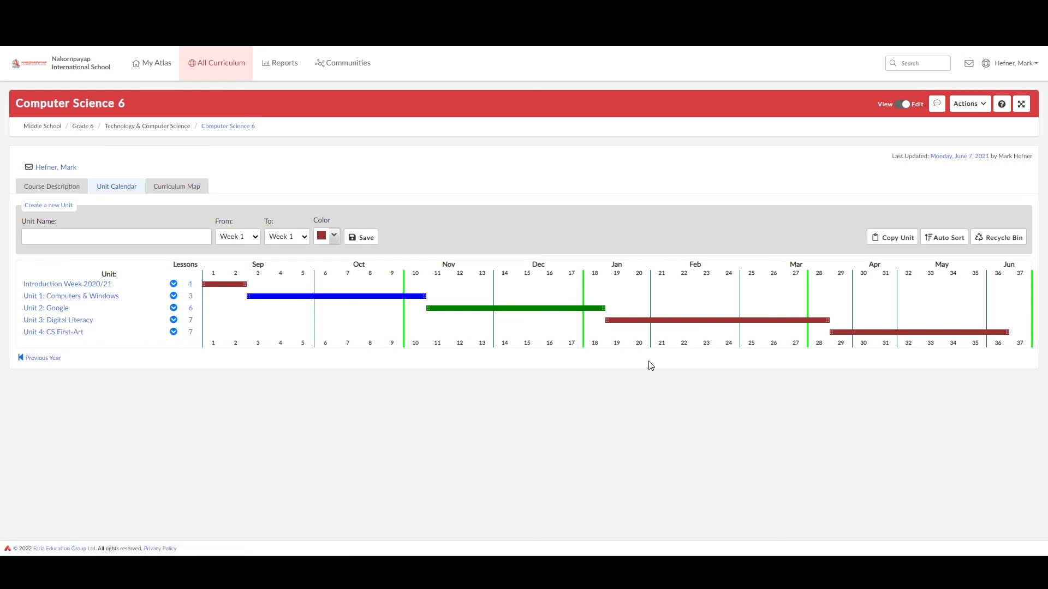
mouse_move(1020, 342)
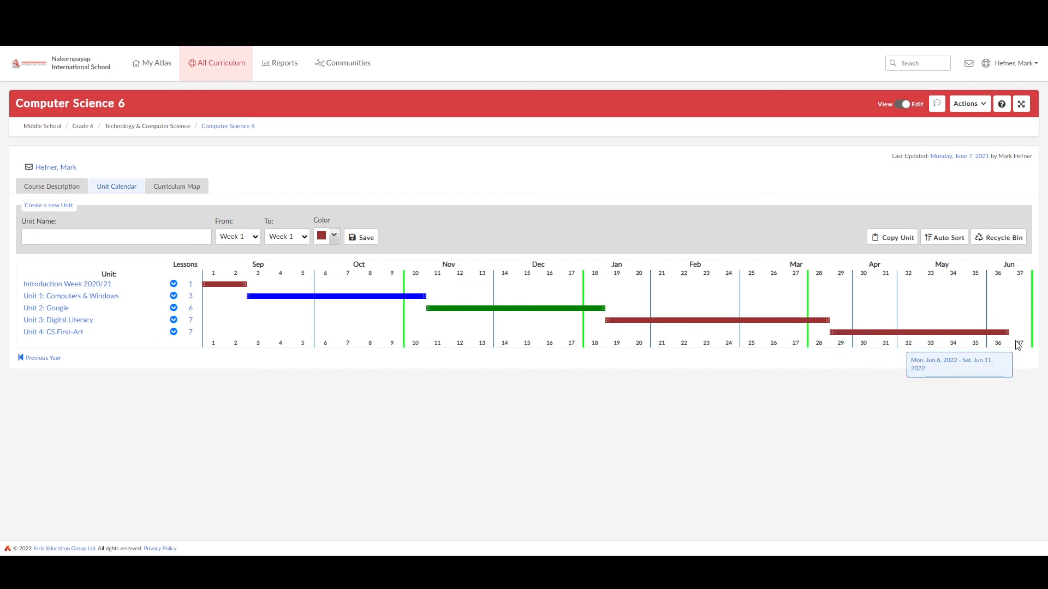
mouse_move(600, 364)
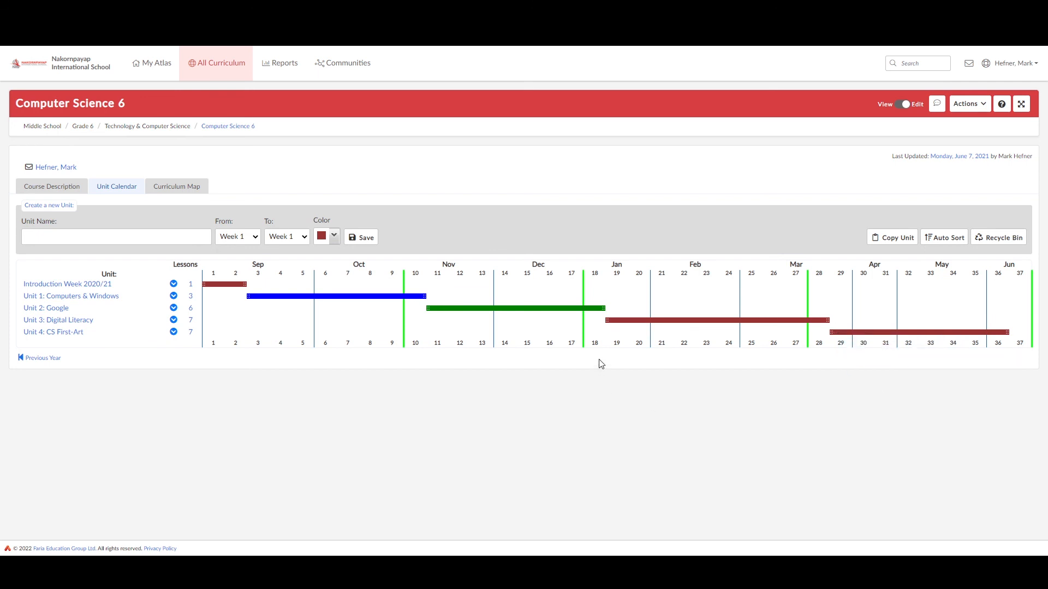